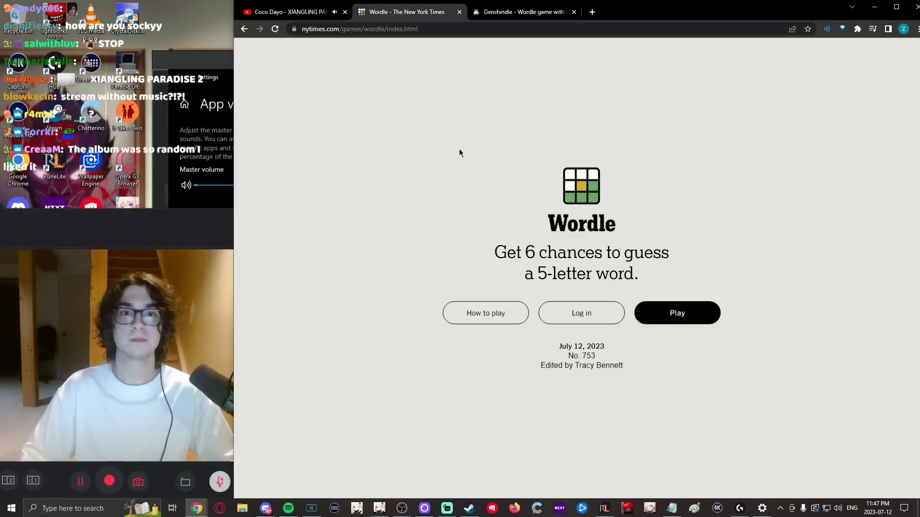
Step: Start today's Wordle and guess CREMA, POUND and FIGHT, revealing R, I and H
left_click(676, 312)
type("IS")
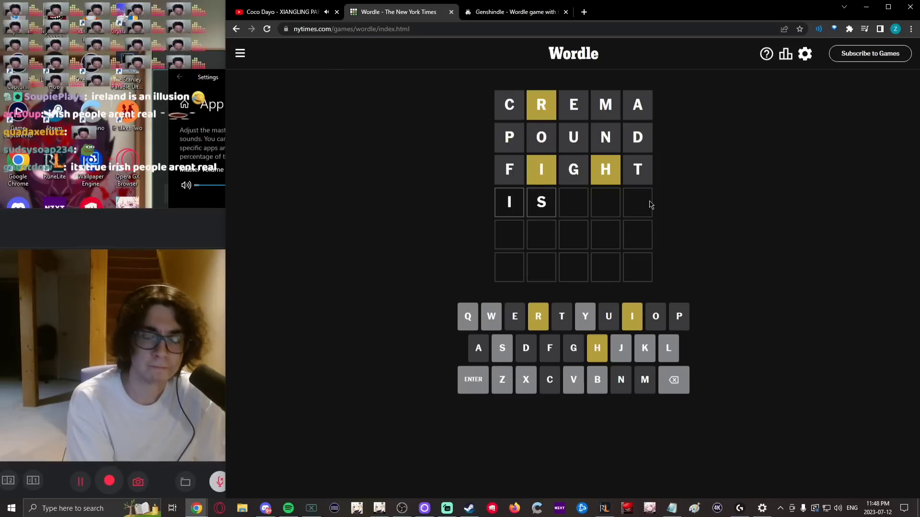
Step: Type and correct the fourth guess, submitting WHIRL to solve the puzzle
key("h")
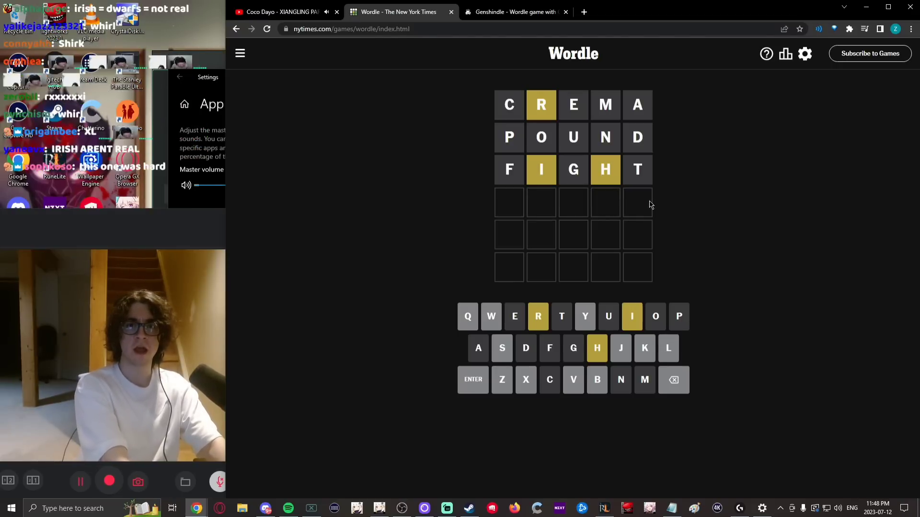
key("I")
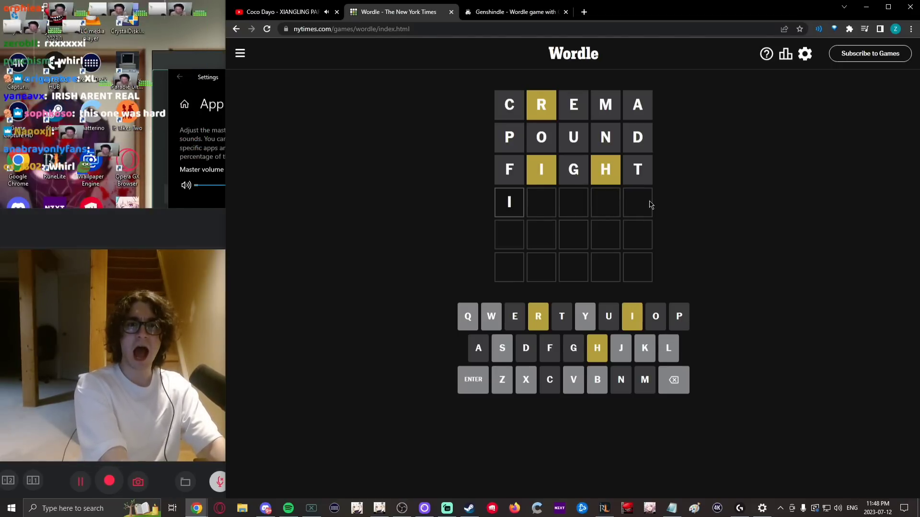
type("SR")
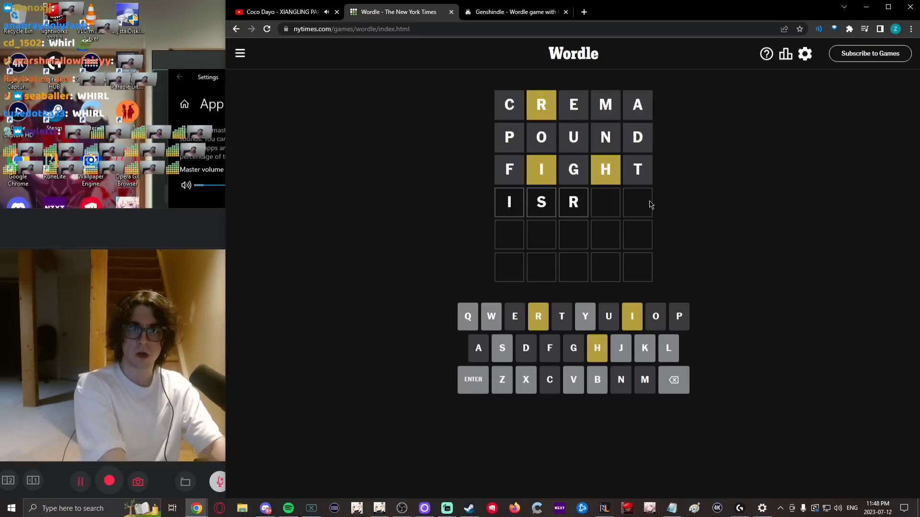
left_click(672, 380)
type("HXXI")
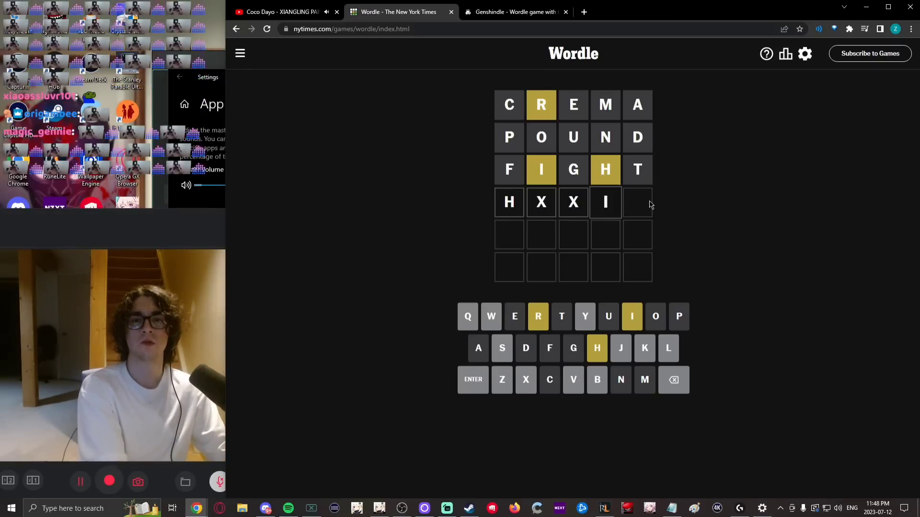
key("Backspace")
type("SHIRL")
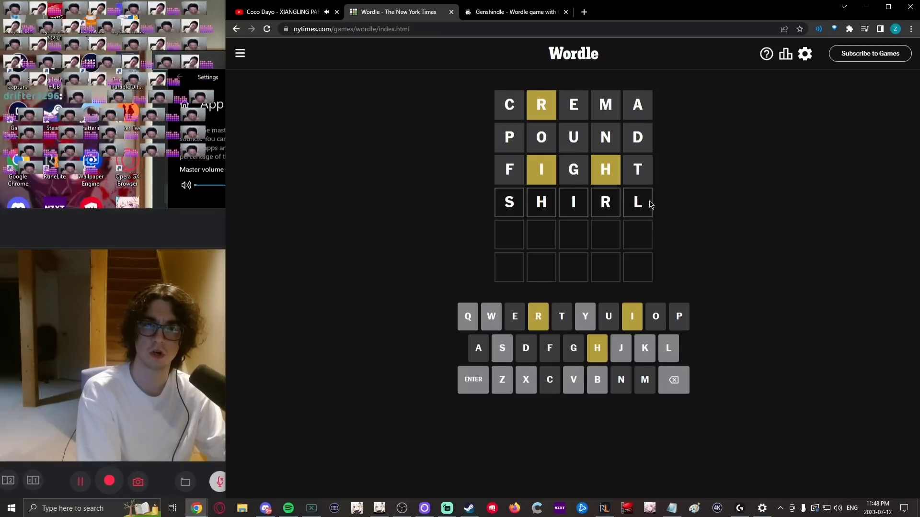
key("Backspace")
type("S")
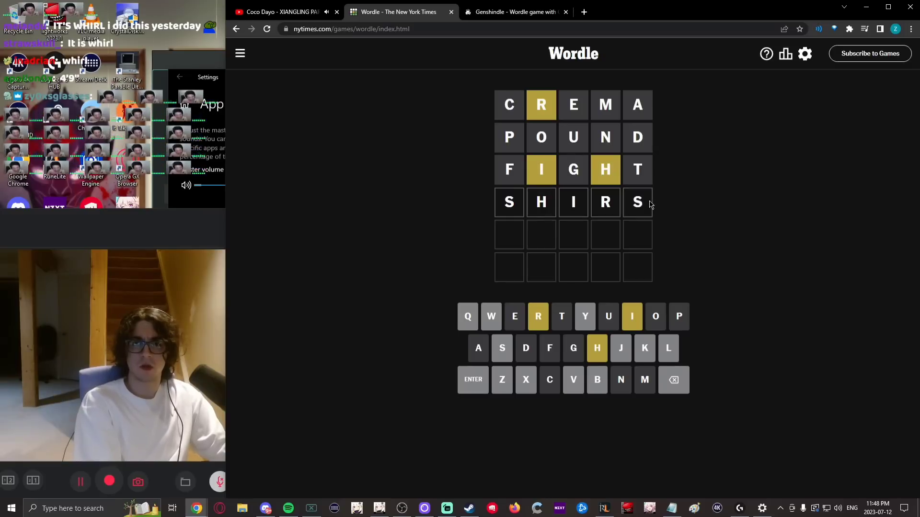
key("Backspace")
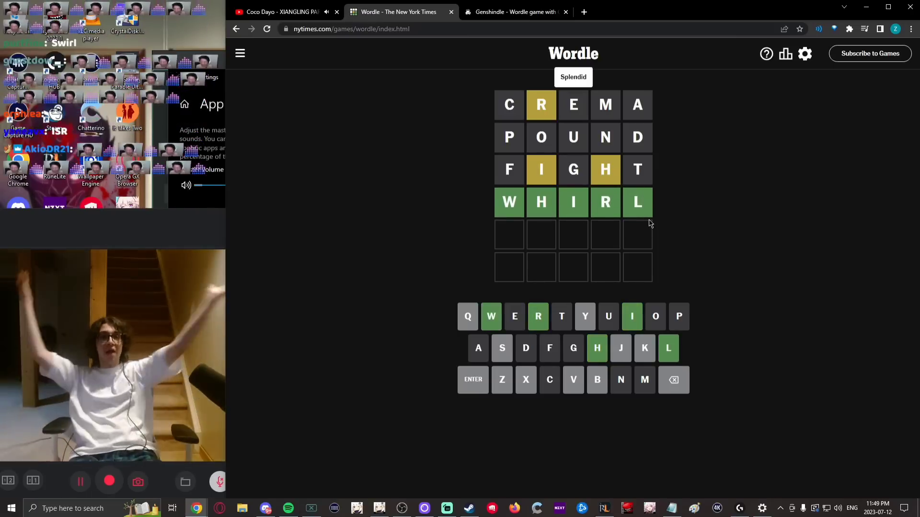
Step: Close Wordle's statistics popup and switch to the Octordle tab
left_click(785, 53)
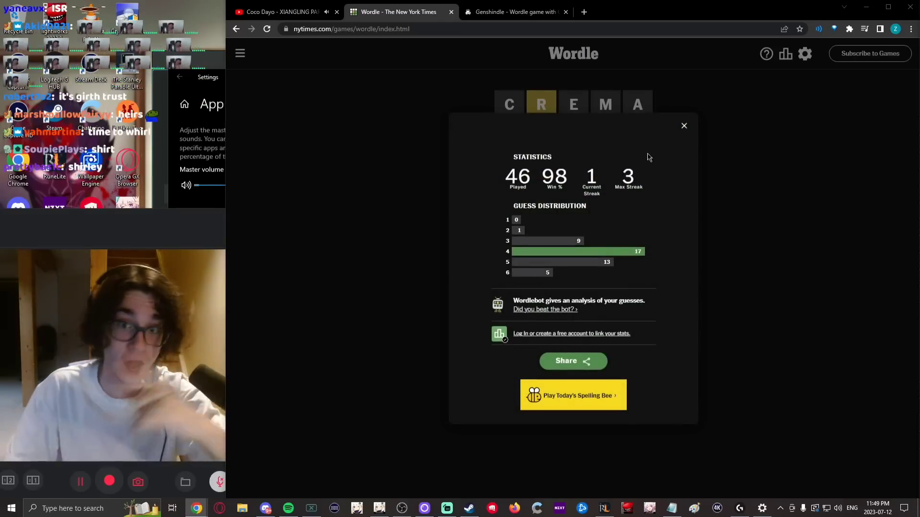
left_click(684, 125)
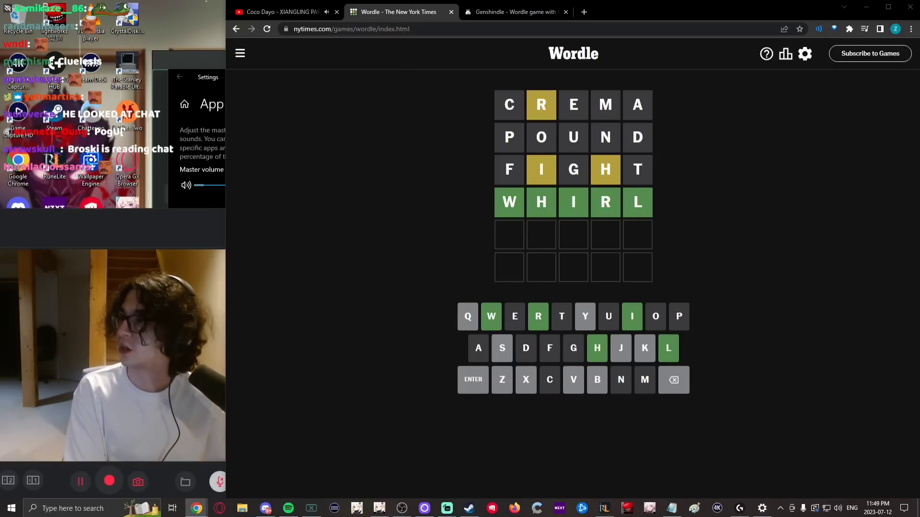
left_click(606, 12)
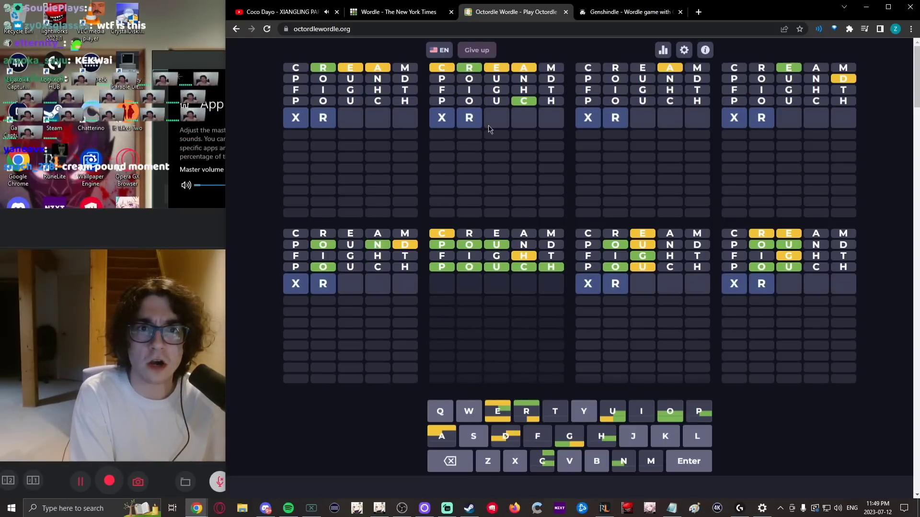
Step: Enter BRACE, BRAKE, BRAVE and ROUGE, then type DOWNS as the next guess
type("ACE")
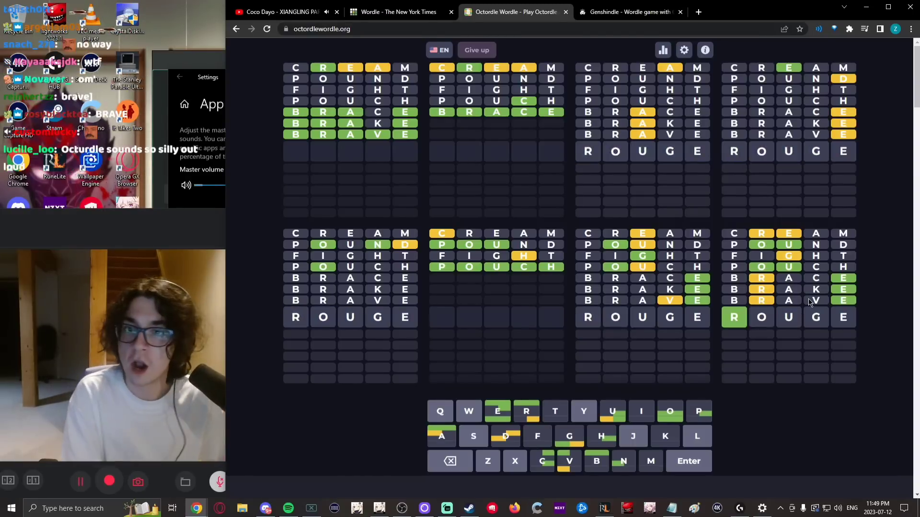
left_click(687, 461)
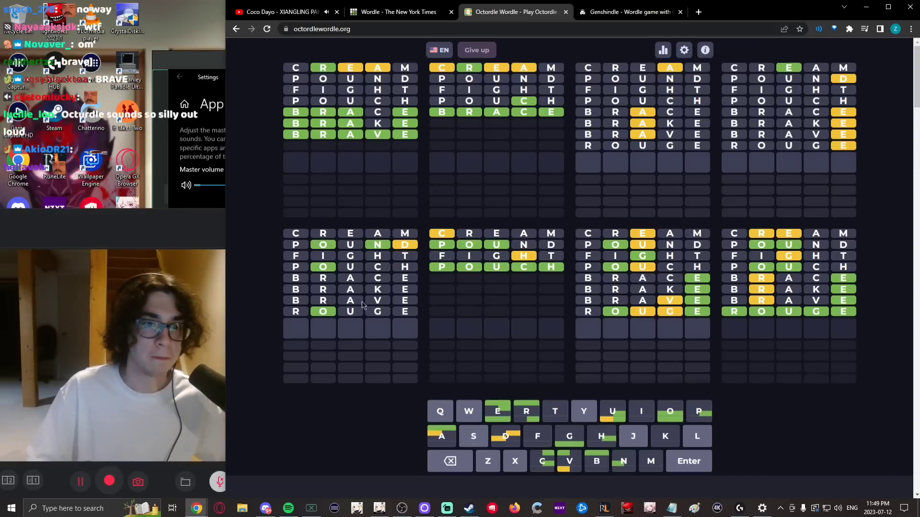
type("DO")
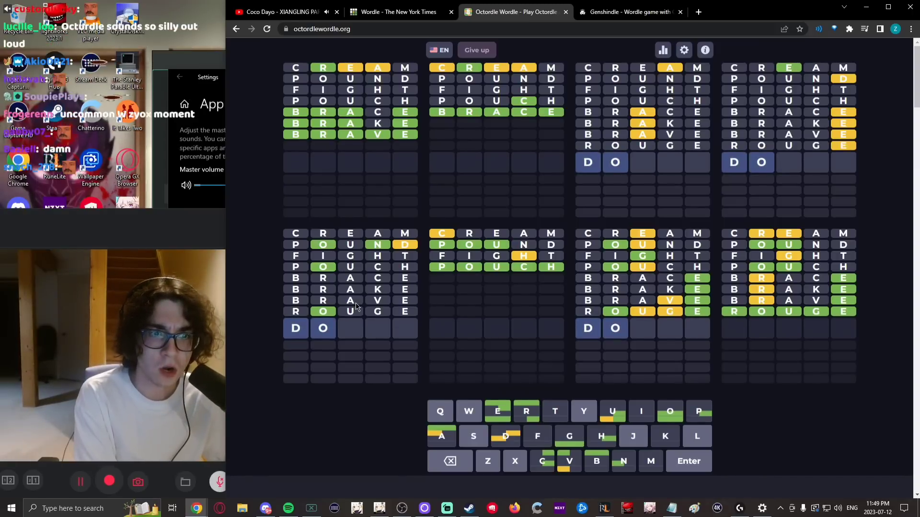
type("XNX")
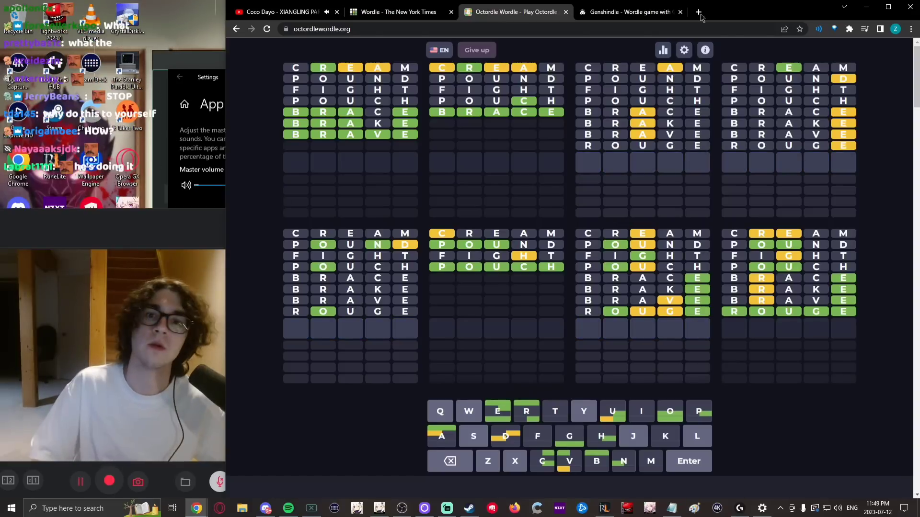
type("S")
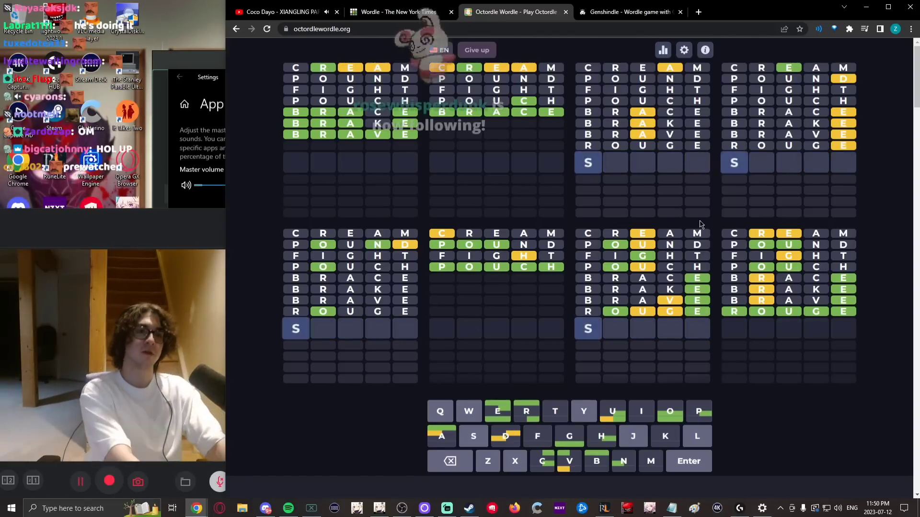
type("ODN")
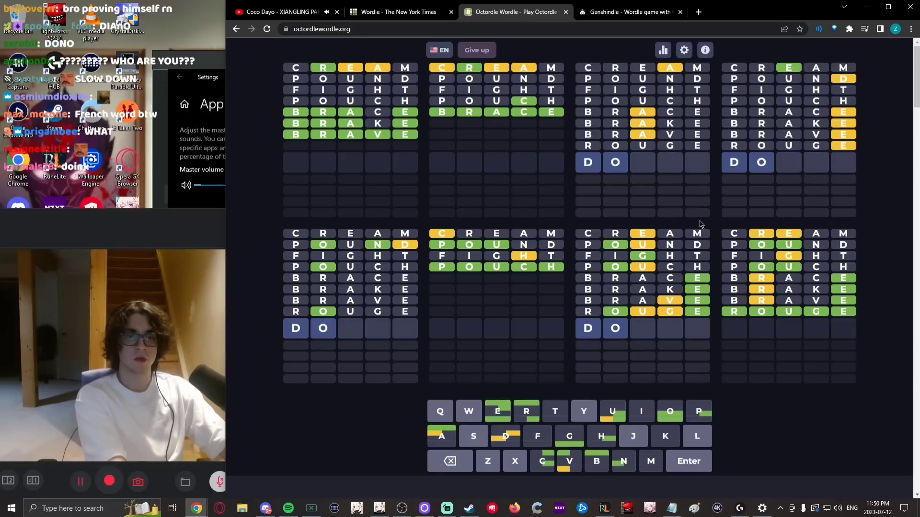
type("ZN")
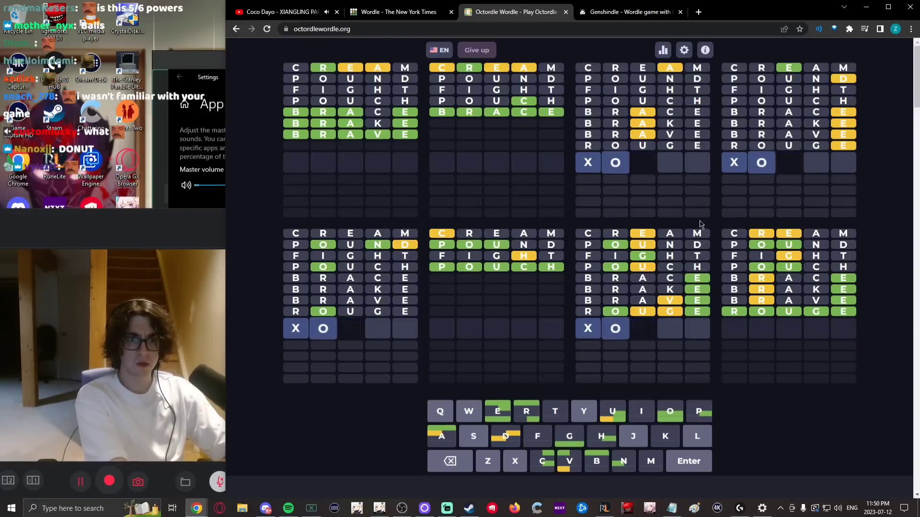
type("DNO")
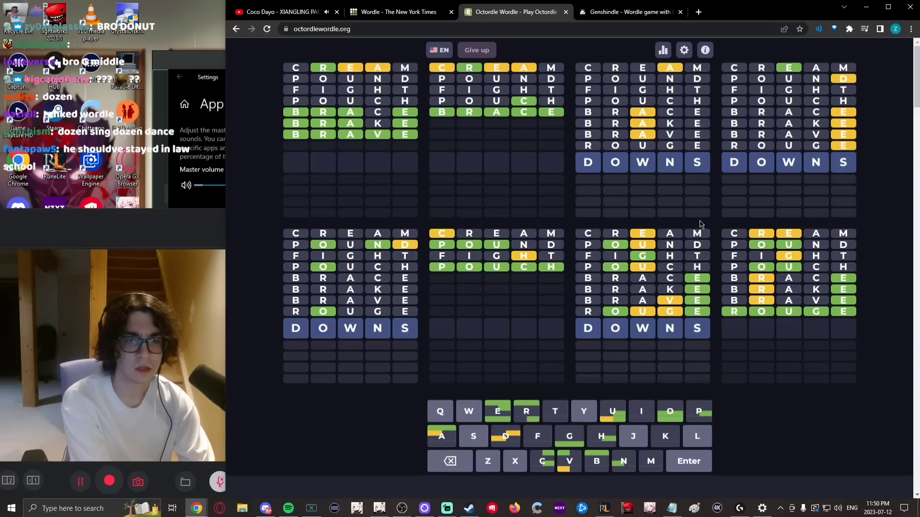
Step: Change DOWNS to DOWNY, glance at YouTube, and submit DOWNY
key("z")
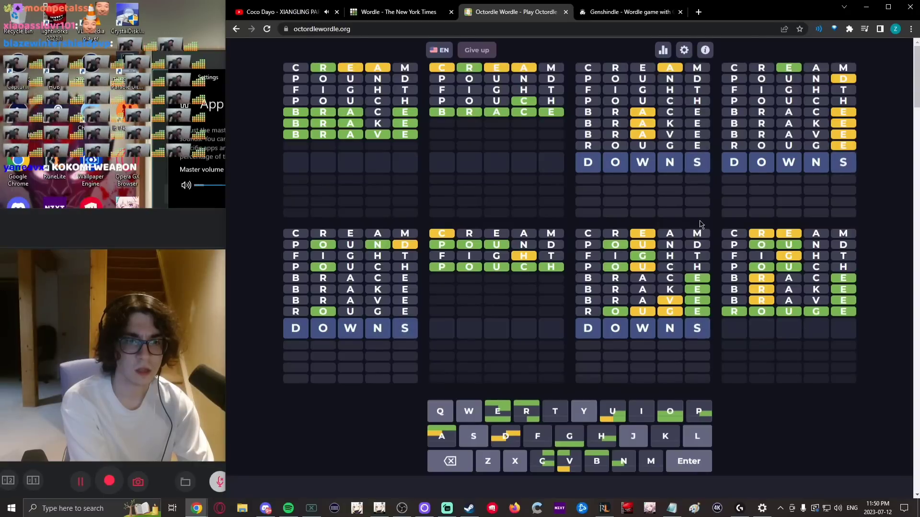
left_click(450, 461)
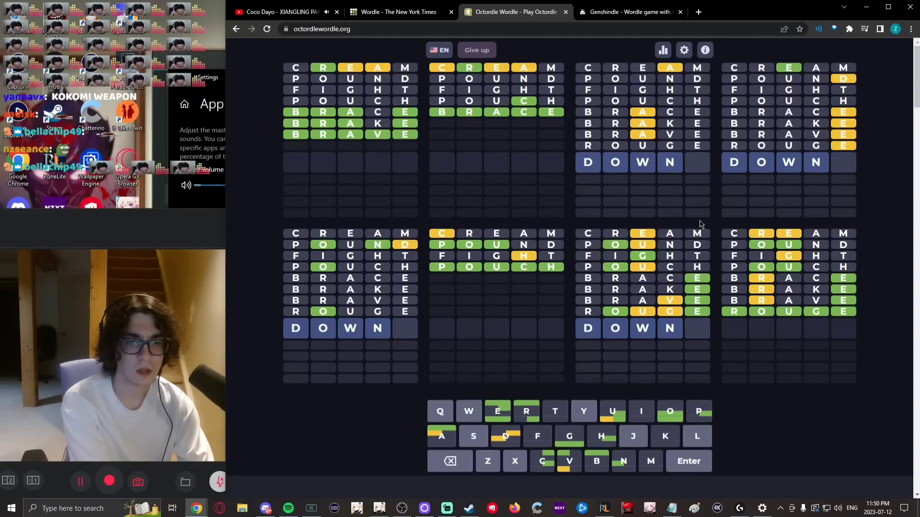
type("W")
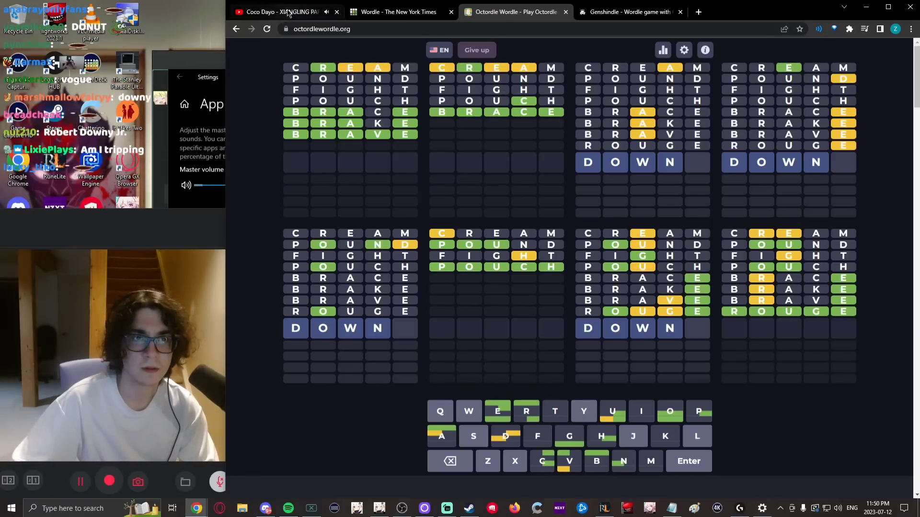
left_click(285, 12)
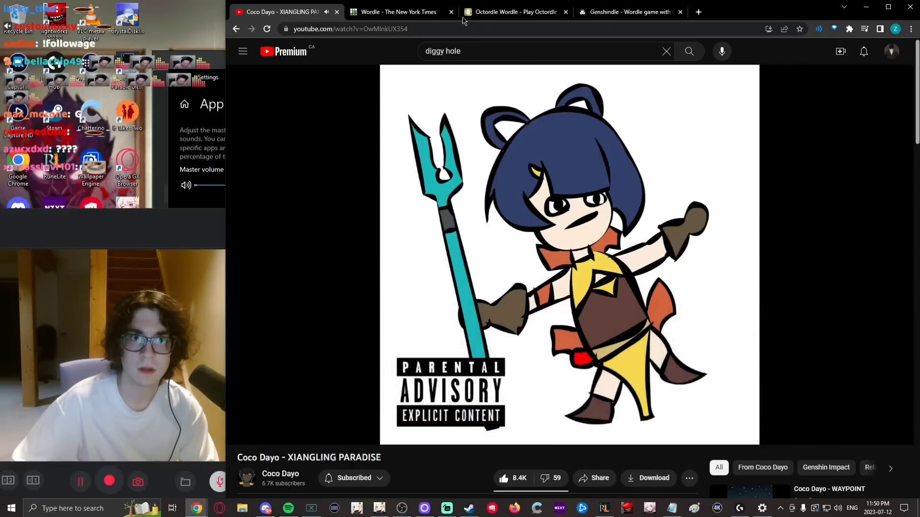
left_click(515, 12)
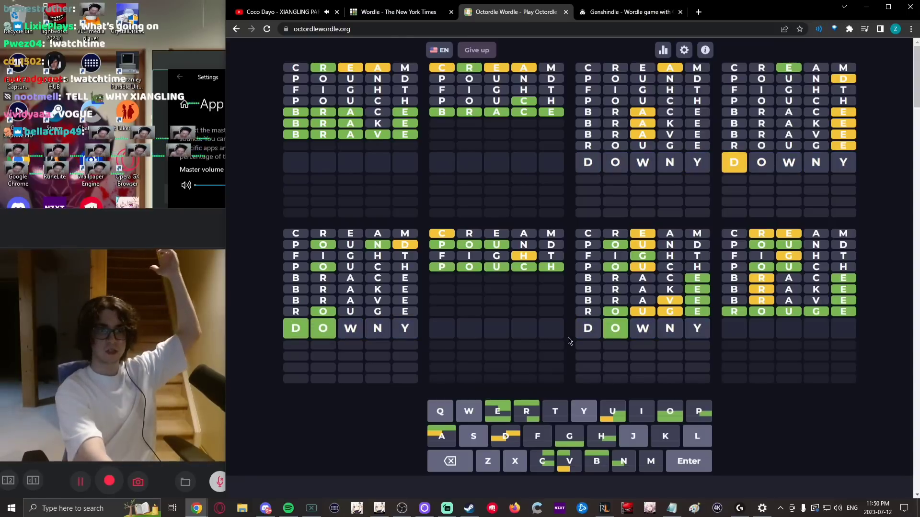
left_click(688, 461)
type("WXEDY")
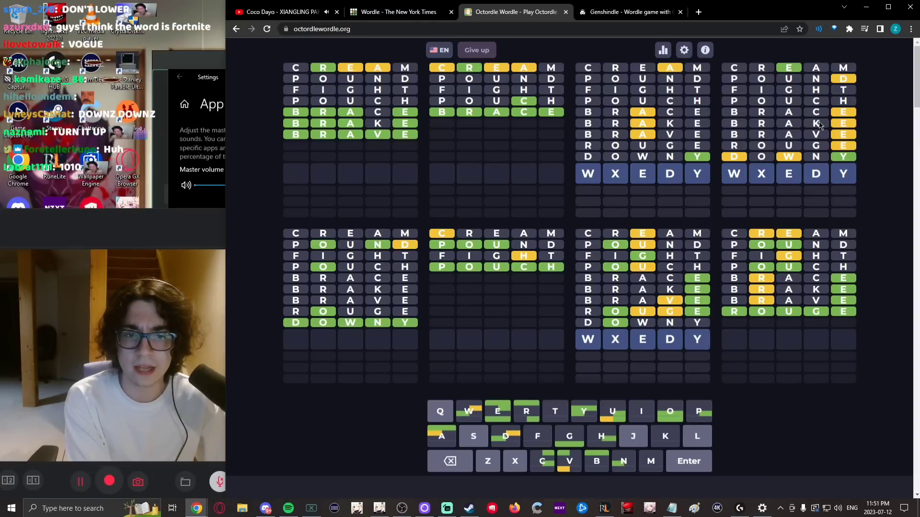
Step: Clear the pending guess and submit WEEDY
key("Backspace")
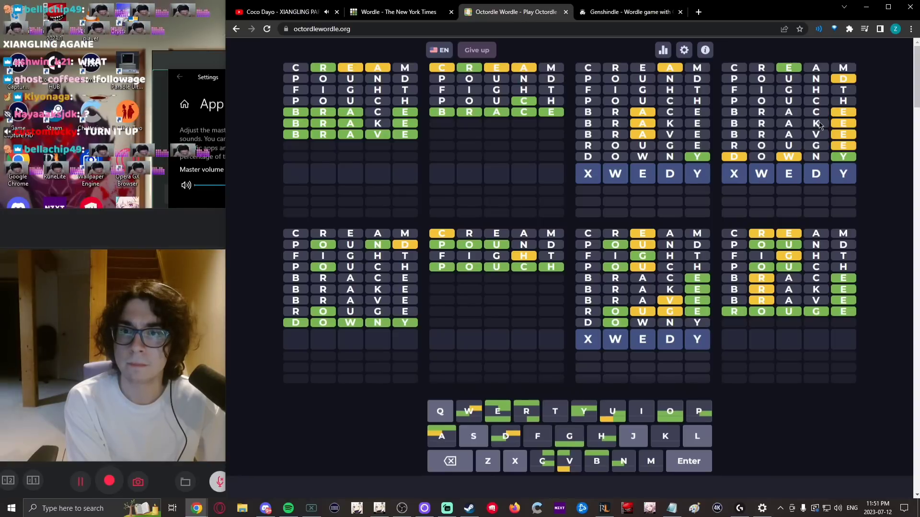
left_click(688, 461)
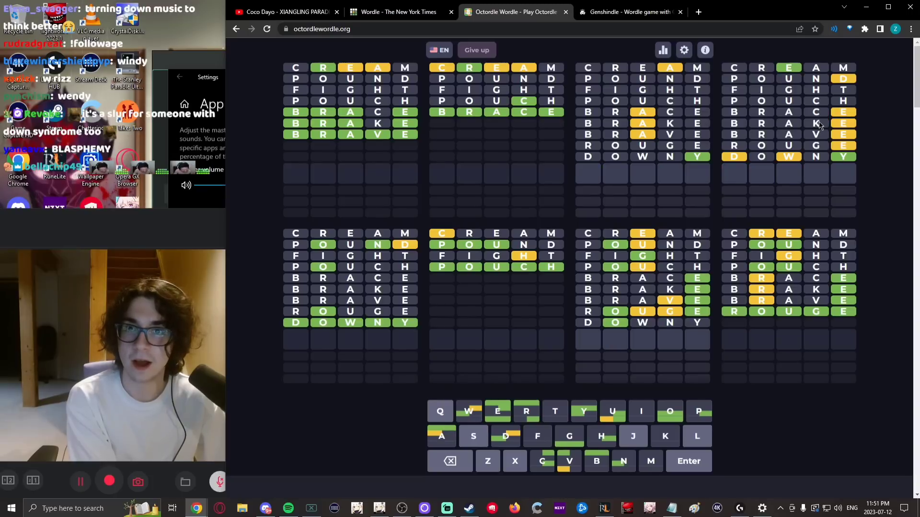
type("ED")
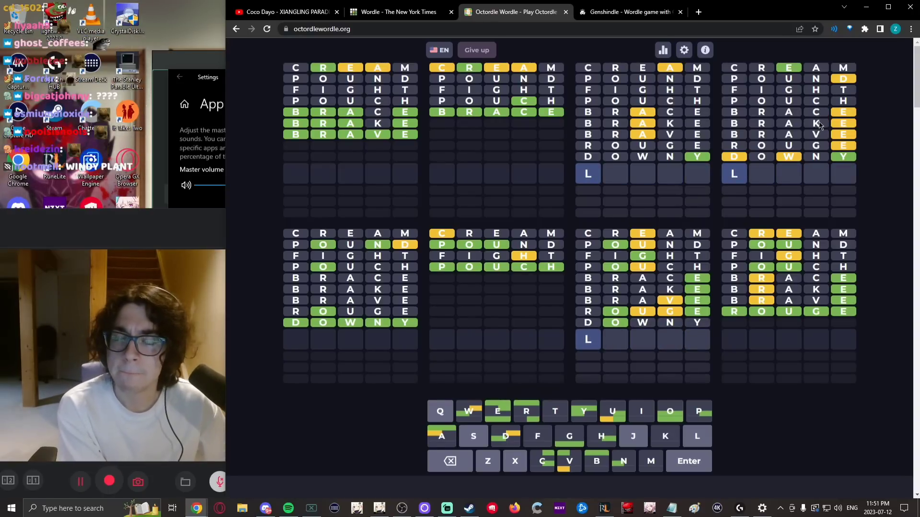
type("X")
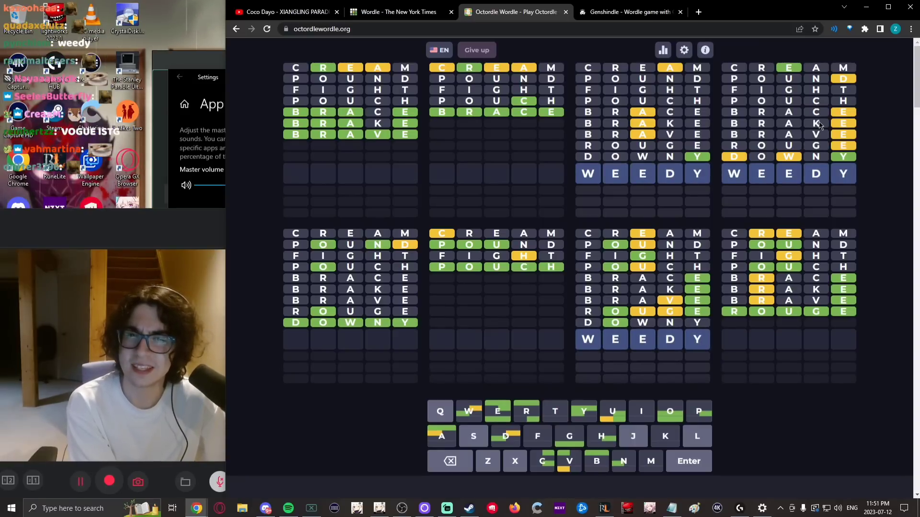
key("Enter")
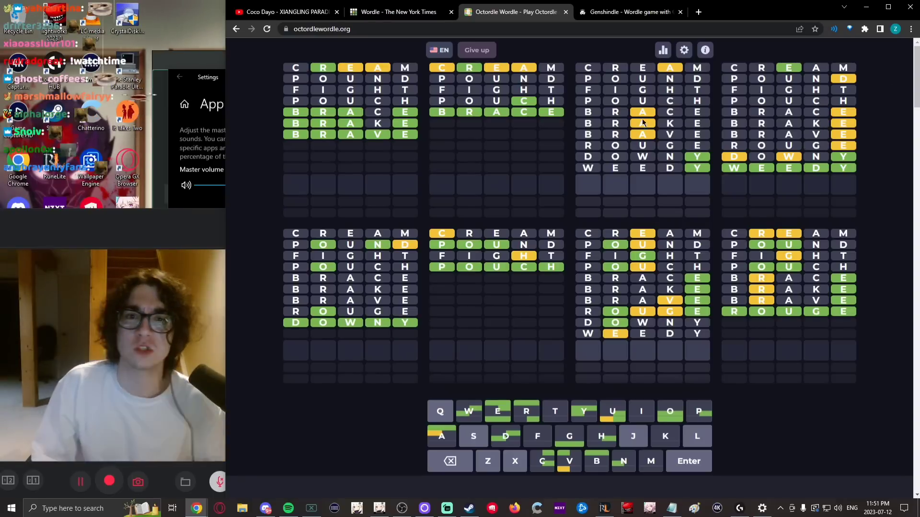
Step: Submit SALLY and SASSY, check YouTube, then enter VOGUE to win
type("XX")
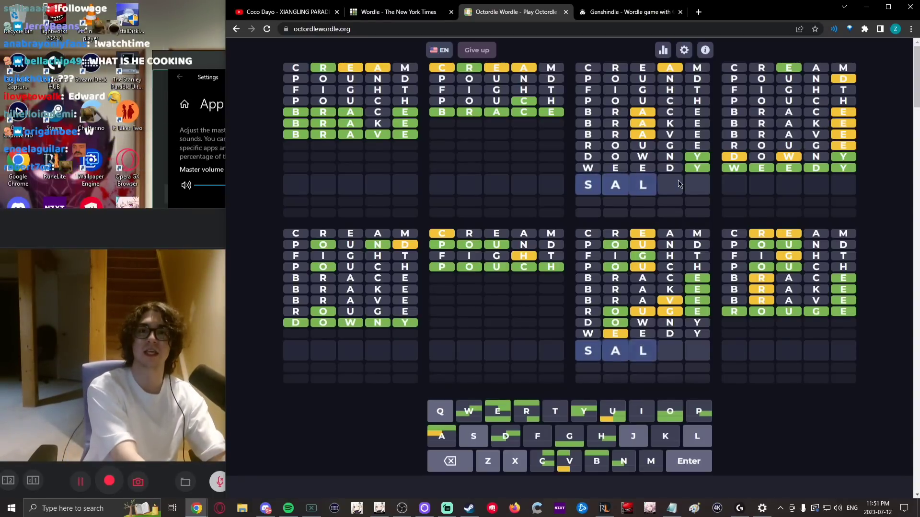
left_click(688, 460)
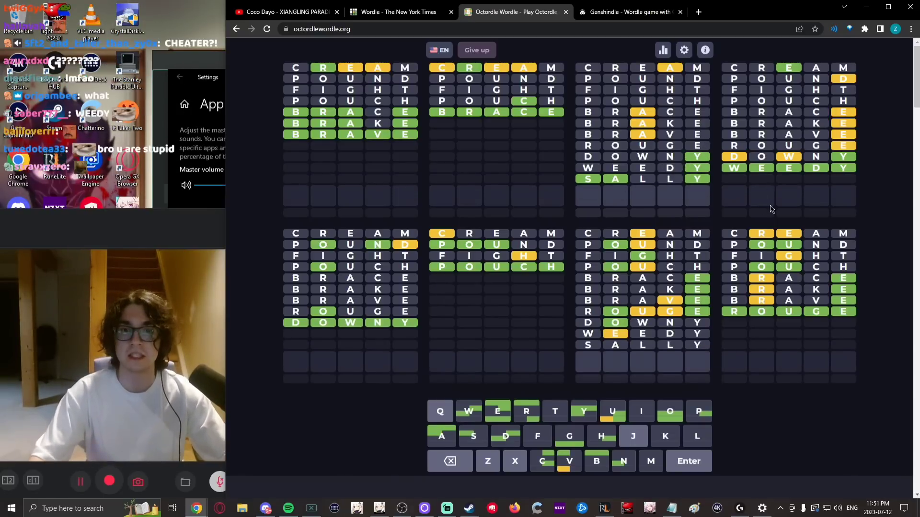
left_click(688, 461)
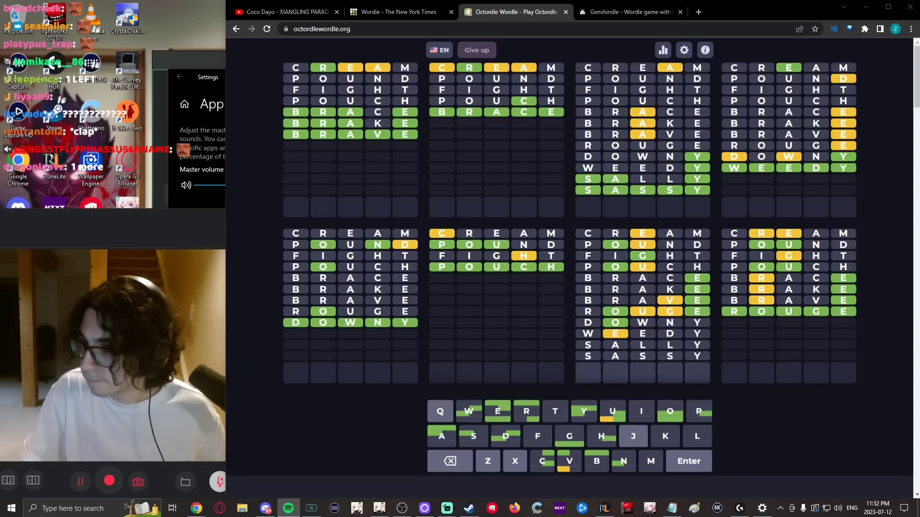
left_click(285, 11)
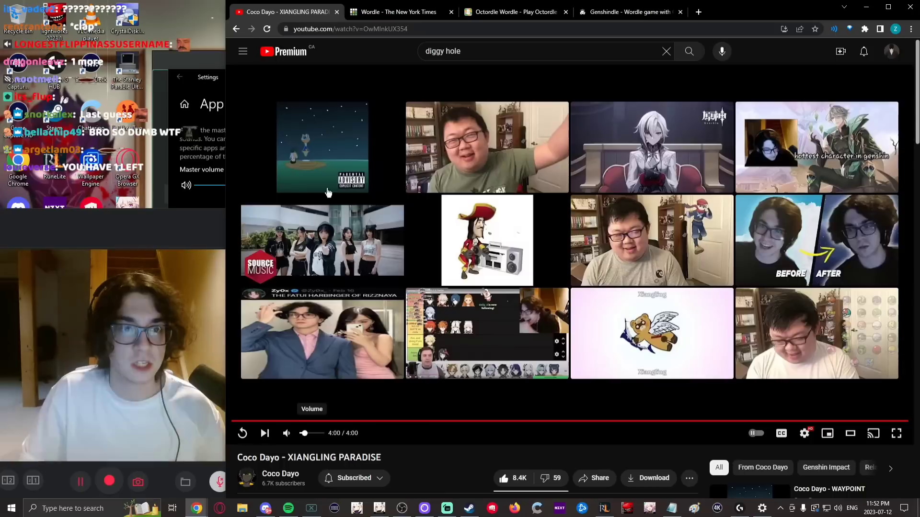
left_click(515, 12)
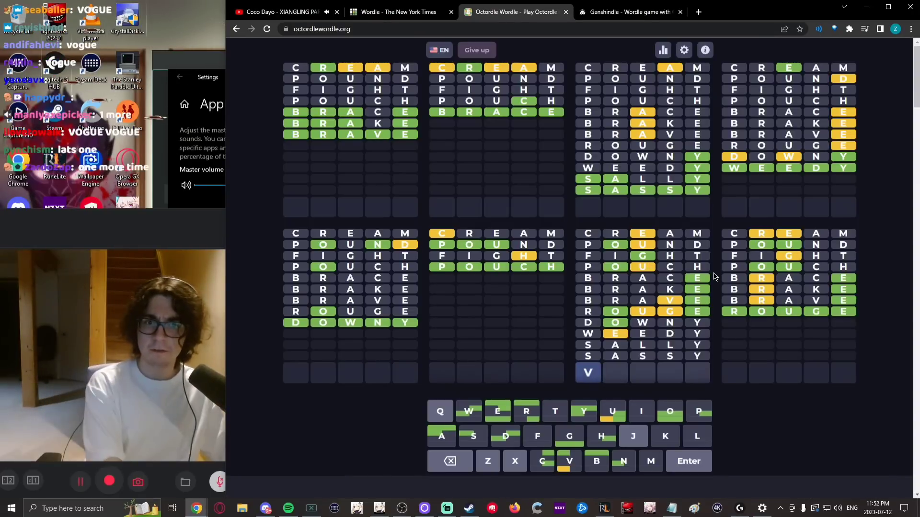
type("OGUE")
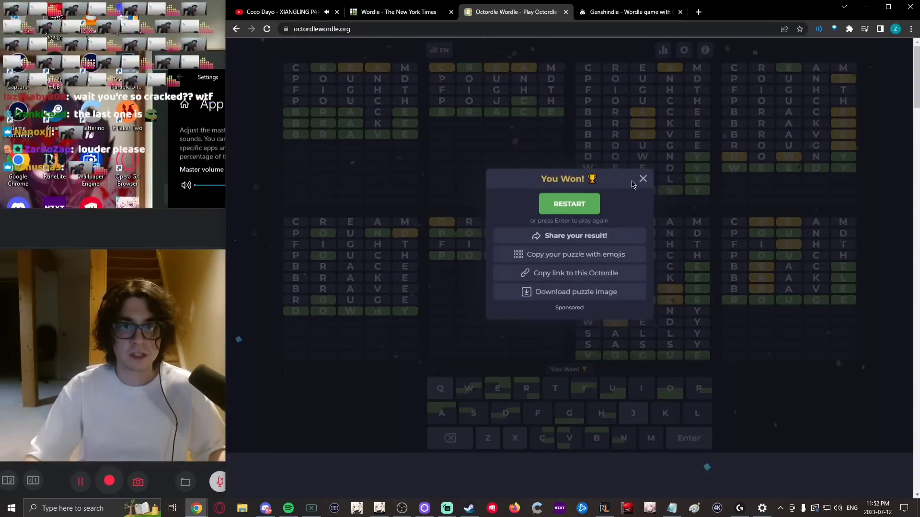
Step: Close the 'You Won!' dialog, scroll over the boards, and switch to Genshindle
left_click(643, 178)
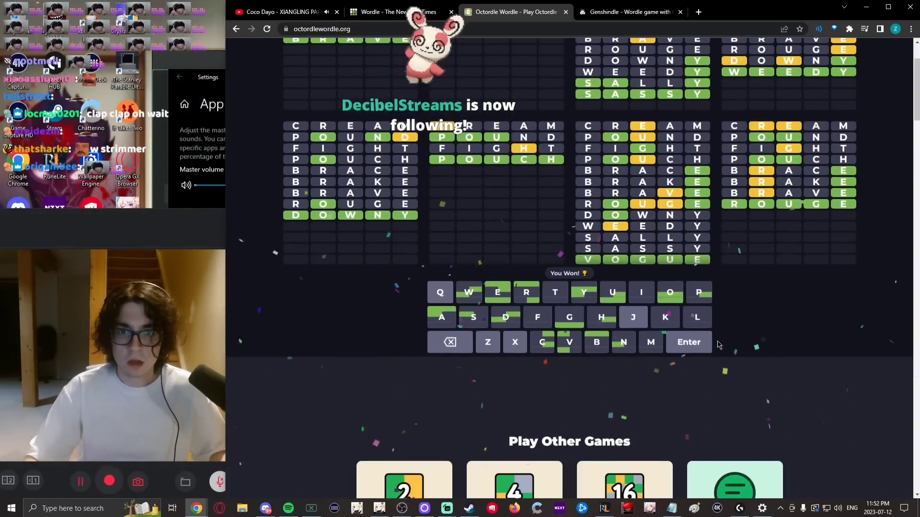
scroll("up", 3)
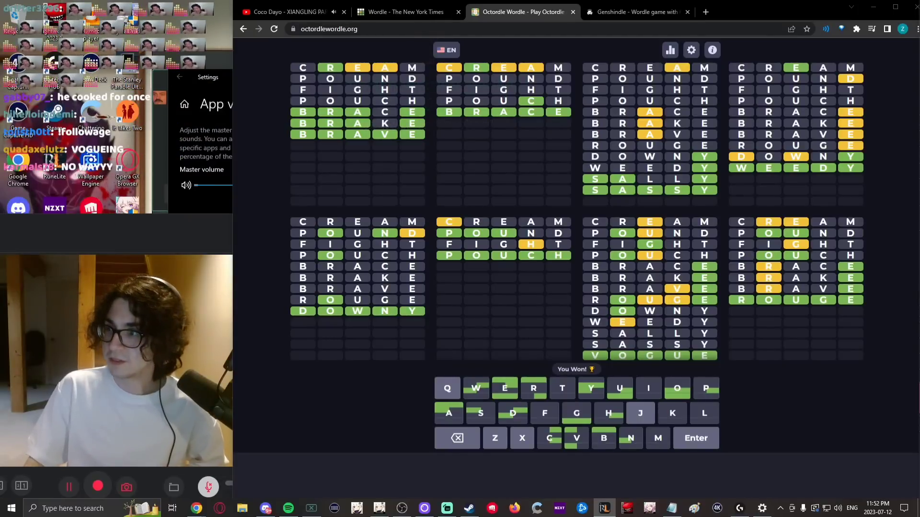
left_click(633, 11)
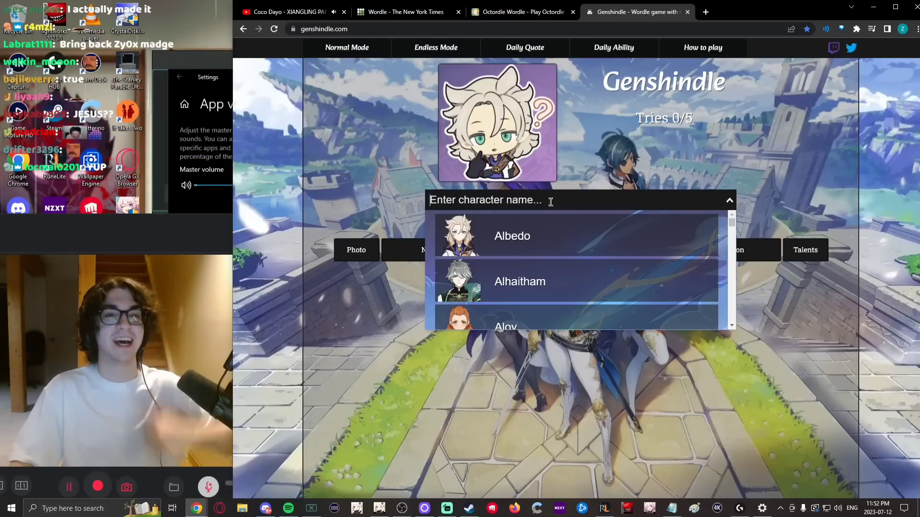
Step: Scroll the YouTube comments, pause the zy0x clips video, and return to Genshindle
left_click(288, 12)
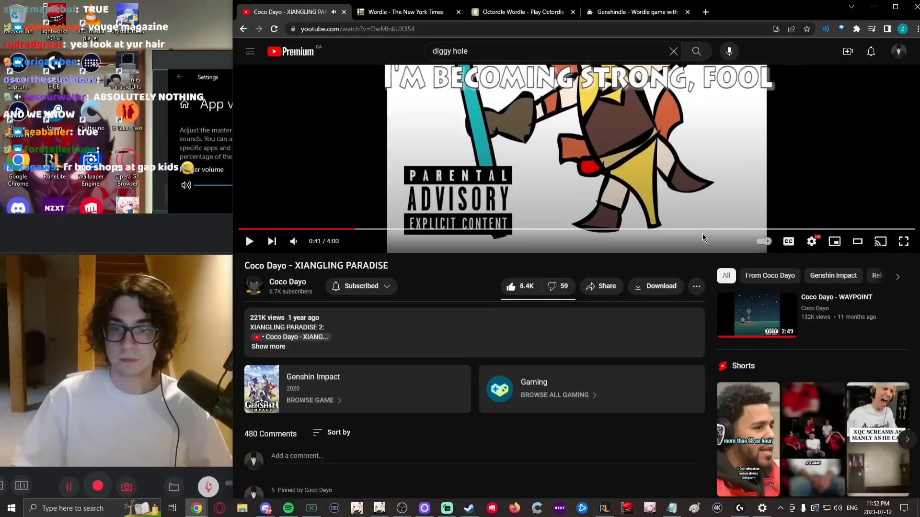
scroll("down", 3)
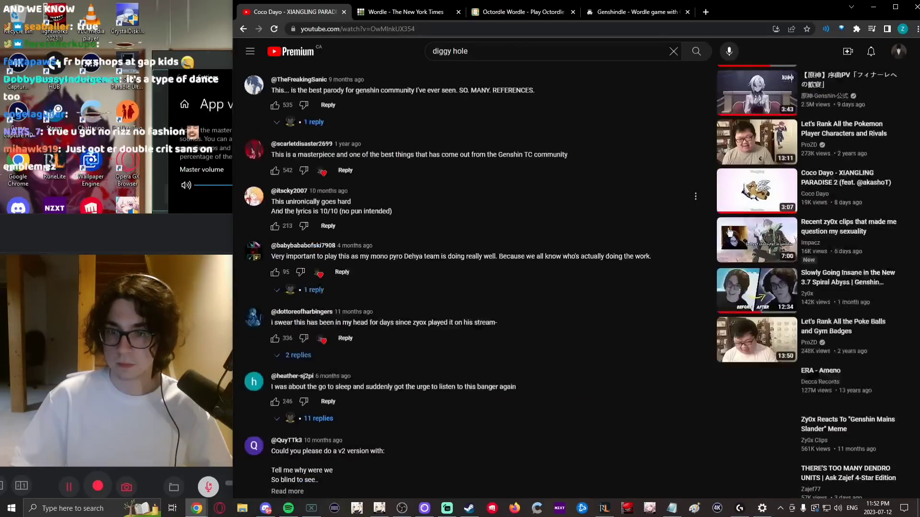
scroll("down", 3)
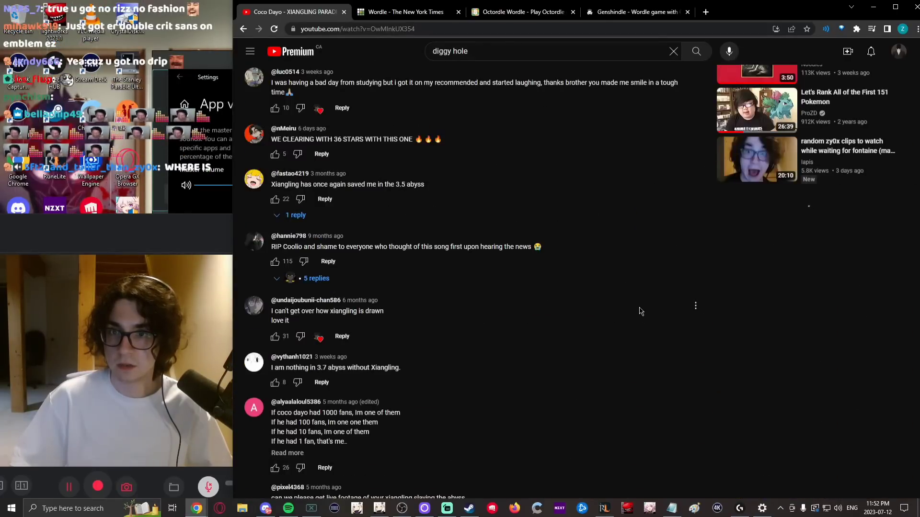
scroll("down", 3)
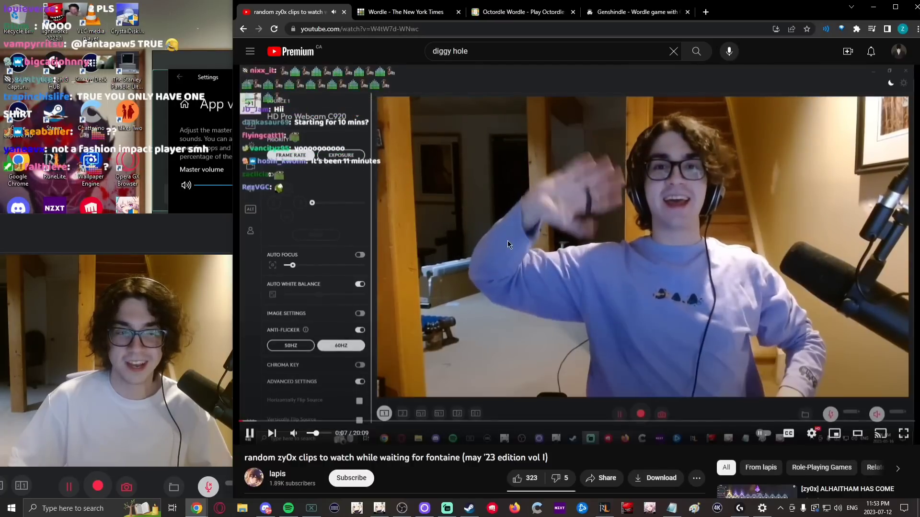
left_click(249, 434)
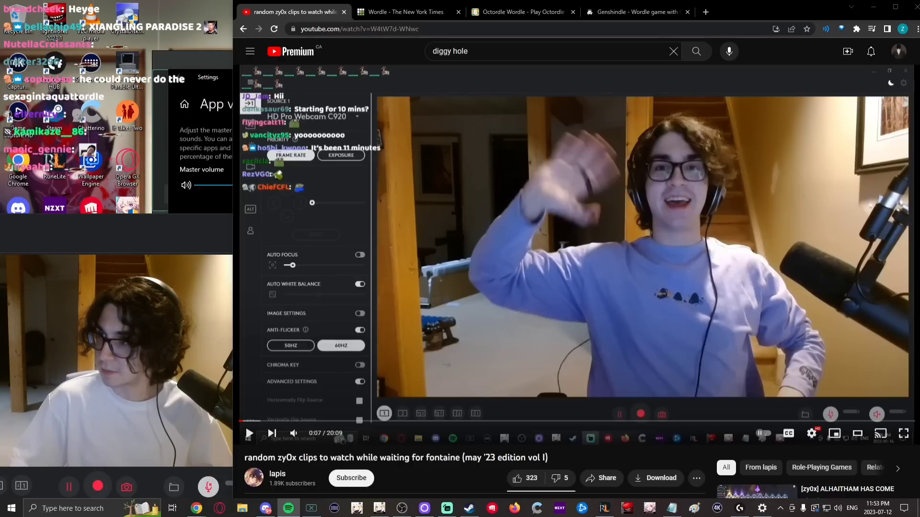
left_click(634, 12)
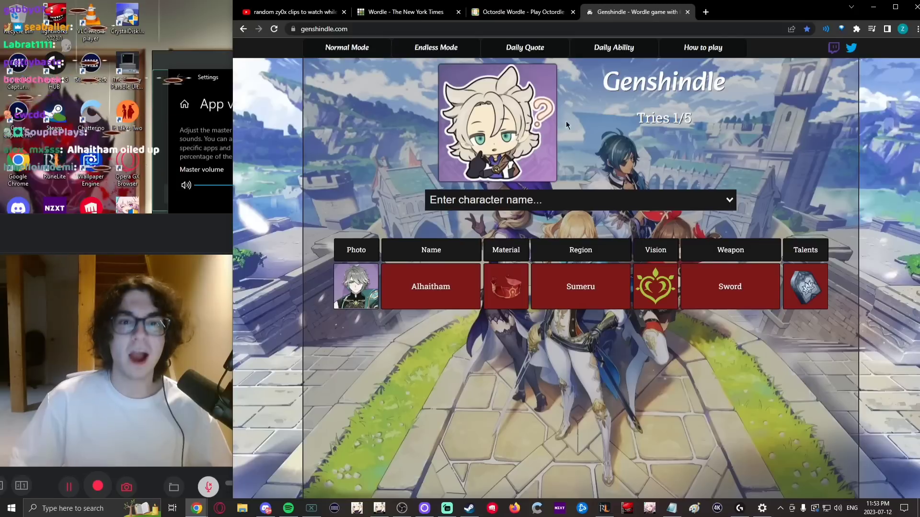
Step: Guess Kujou Sara, Eula and Sucrose, then search 'bar' and pick Barbara
left_click(577, 201)
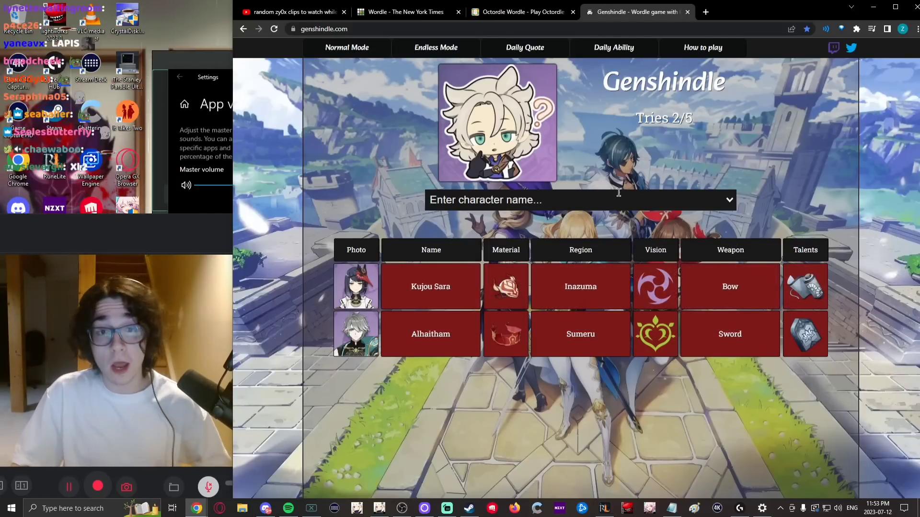
left_click(578, 200)
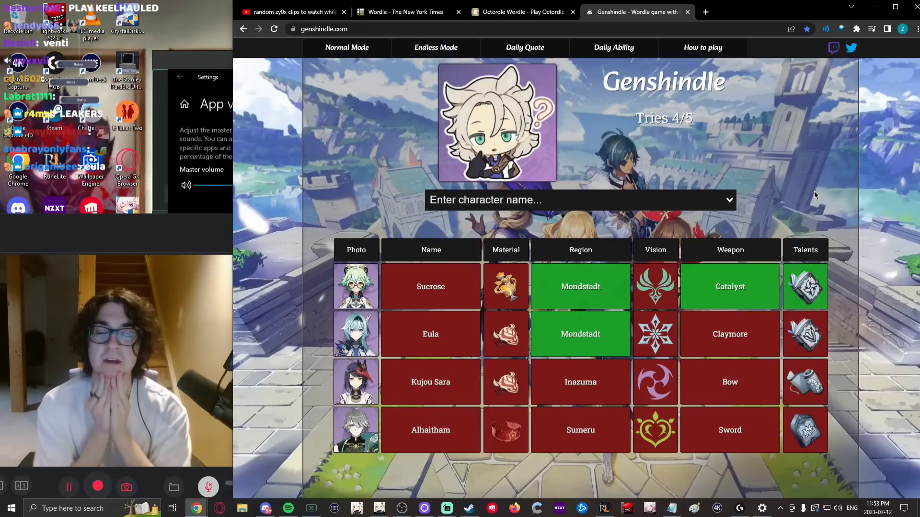
left_click(578, 199)
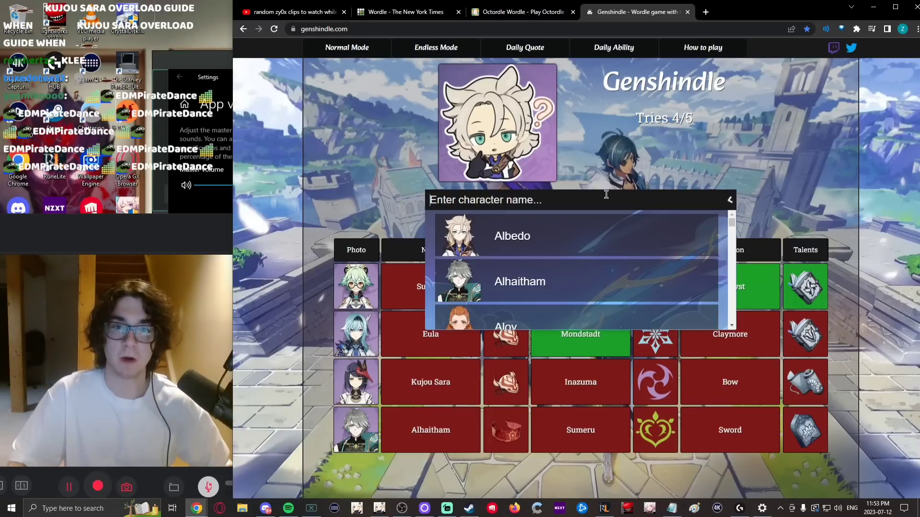
type("bar")
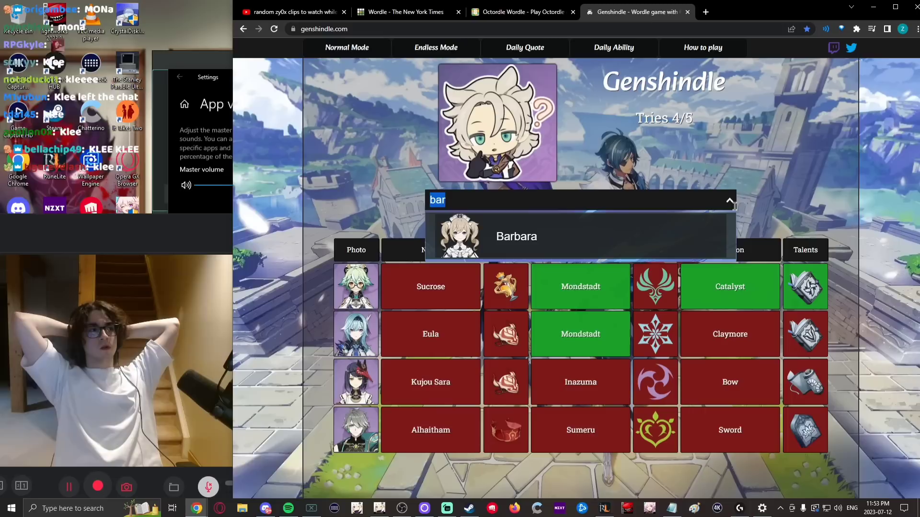
left_click(516, 236)
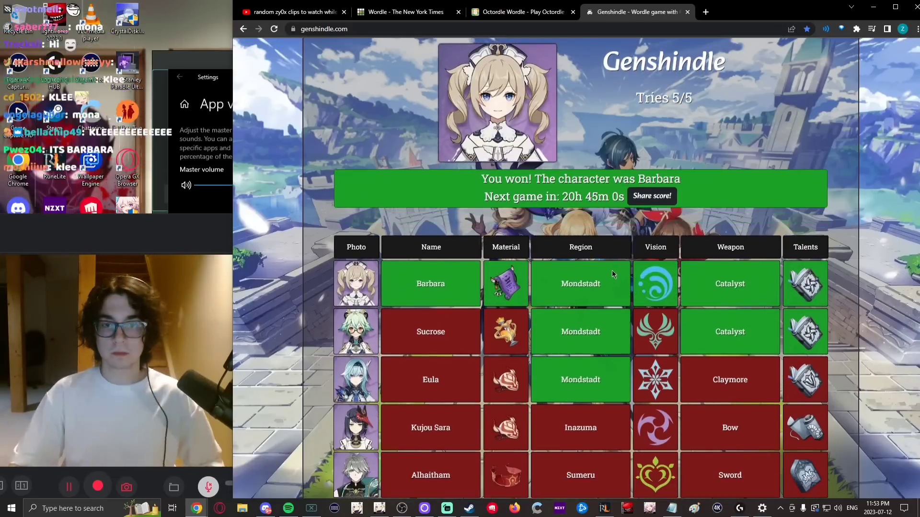
Step: Scroll back up the Genshindle page after the Barbara win
scroll("up", 3)
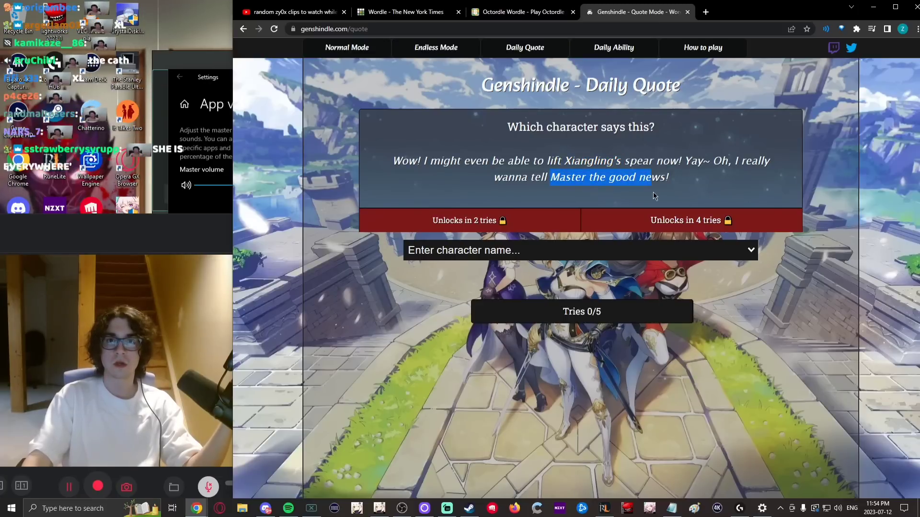
left_click(557, 250)
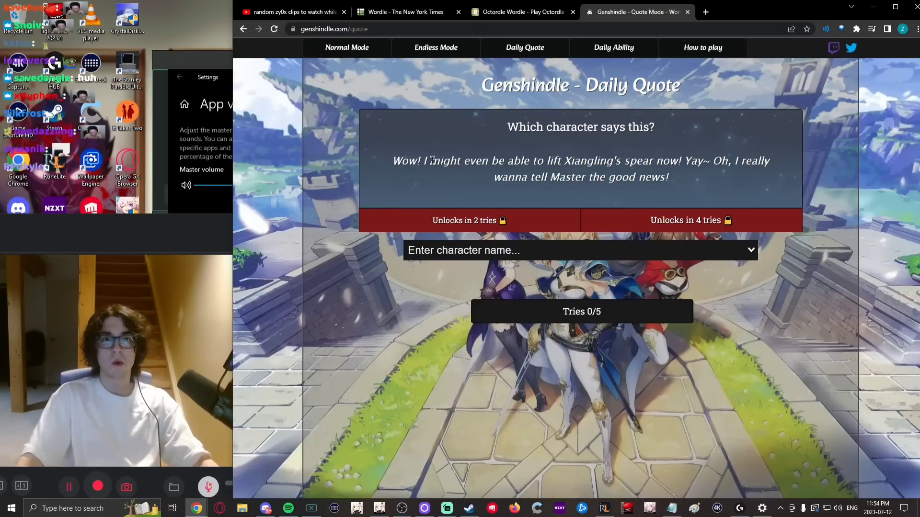
mouse_move(615, 157)
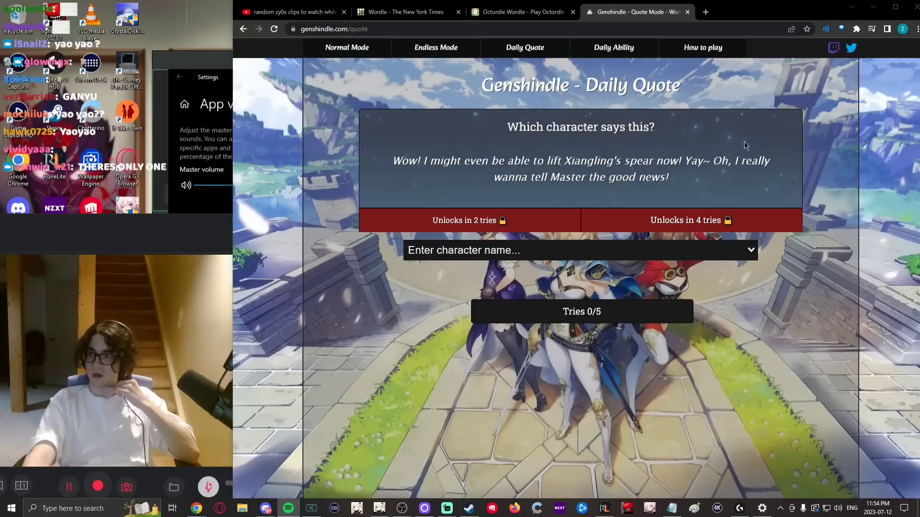
left_click(580, 250)
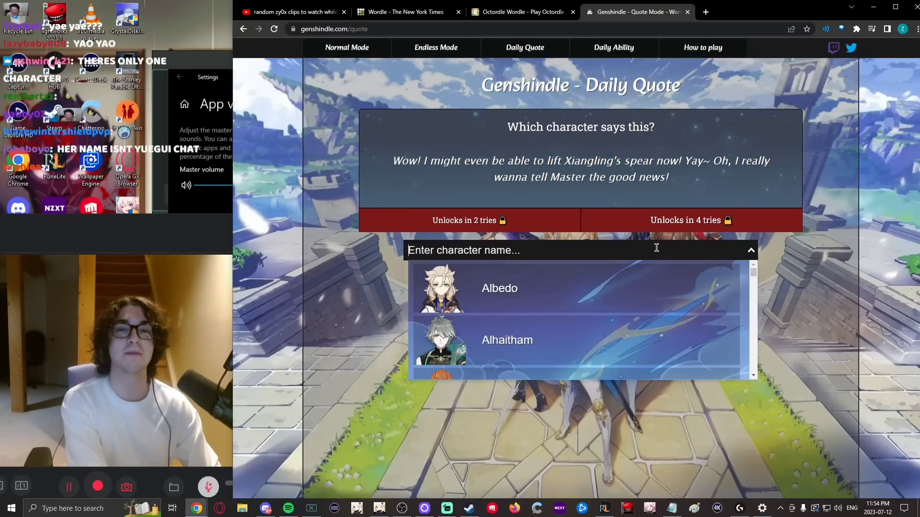
Step: Search several character names, then guess Yaoyao as the daily quote's speaker
type("gu")
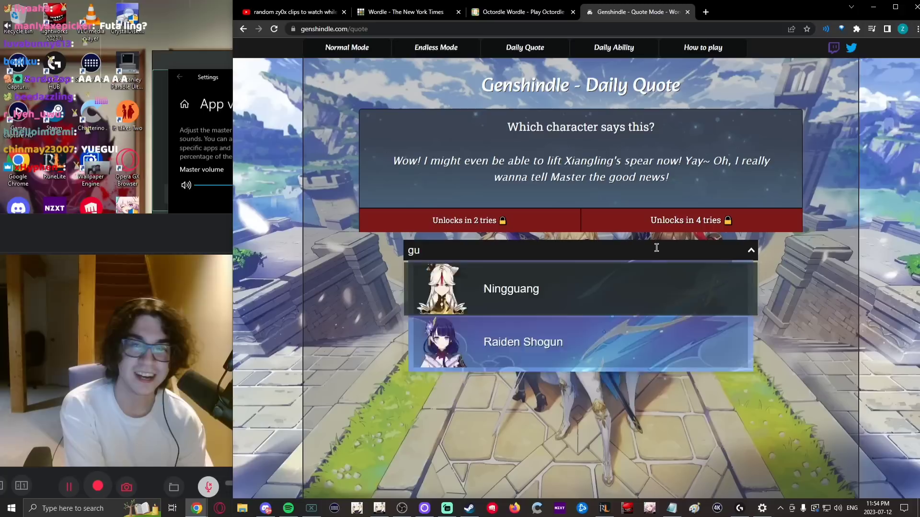
type("sayu")
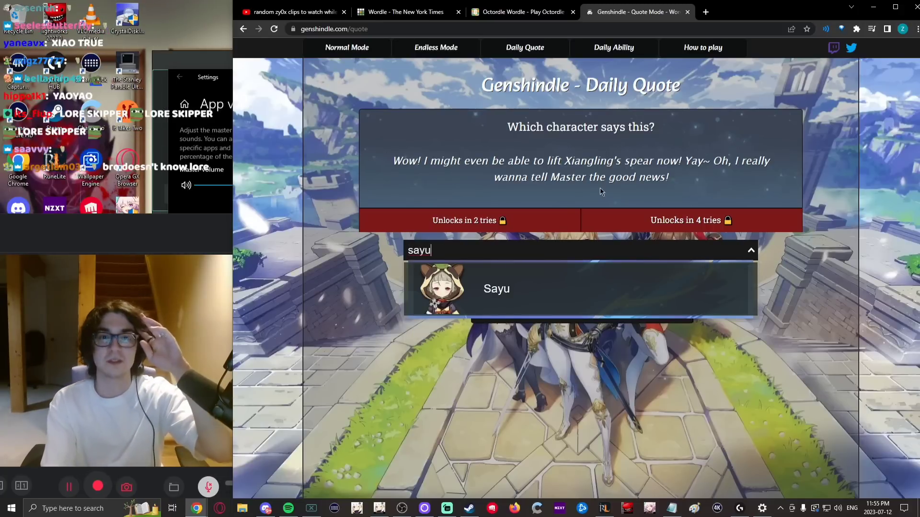
mouse_move(715, 182)
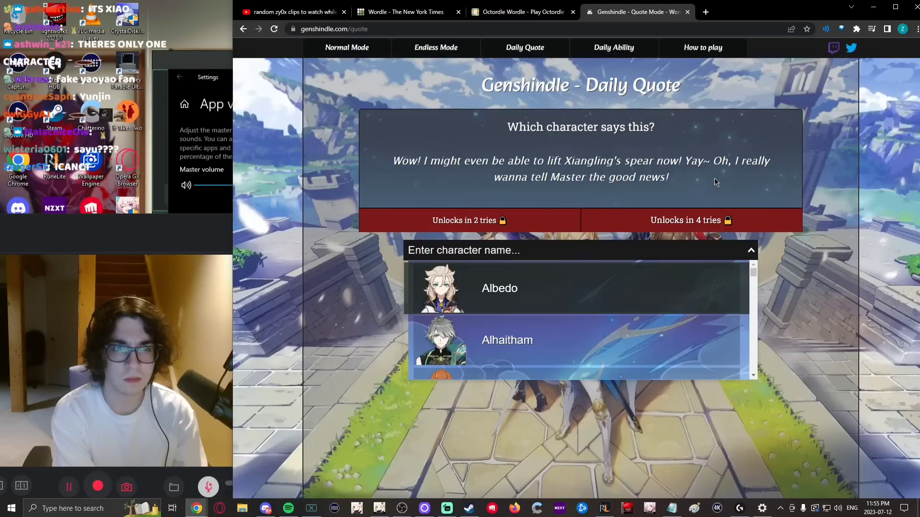
type("be")
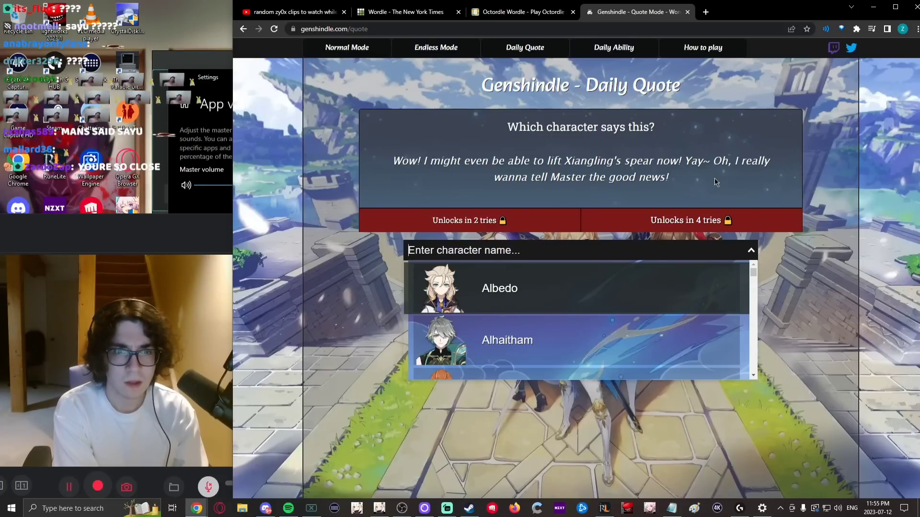
type("yaoyao")
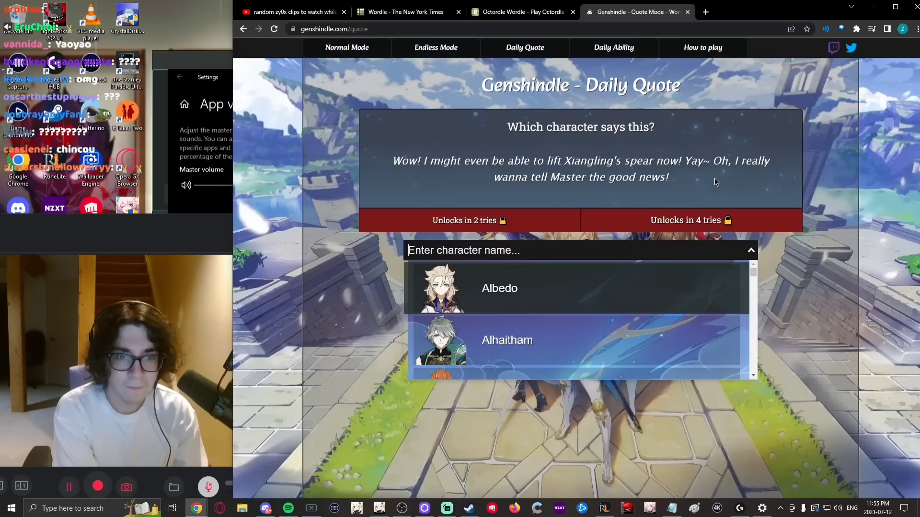
type("c")
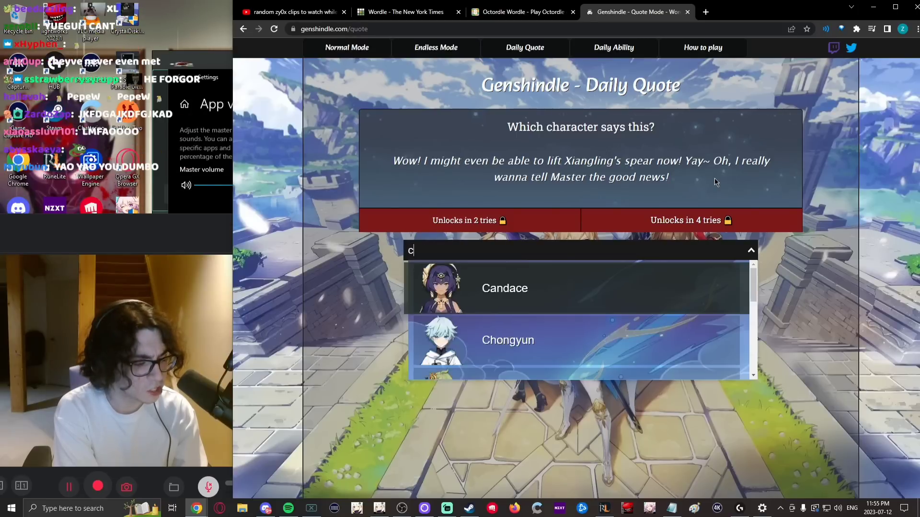
type("xi")
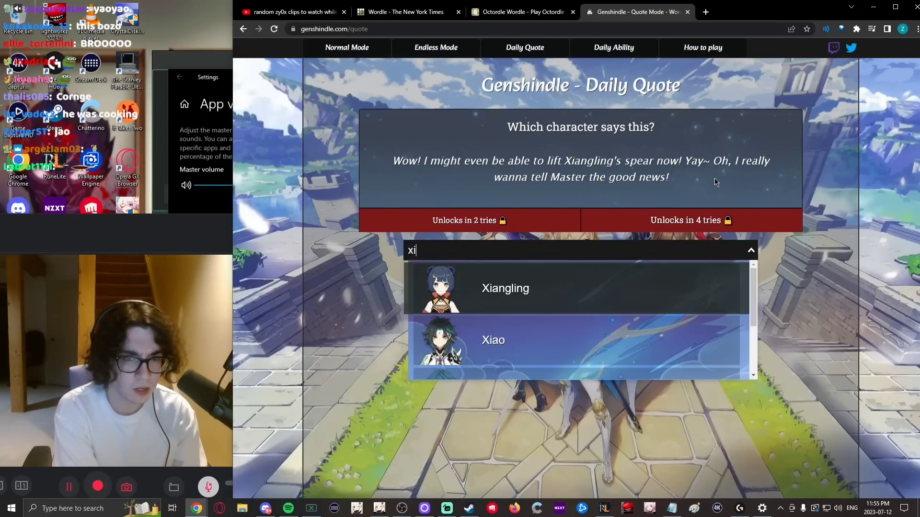
type("ng")
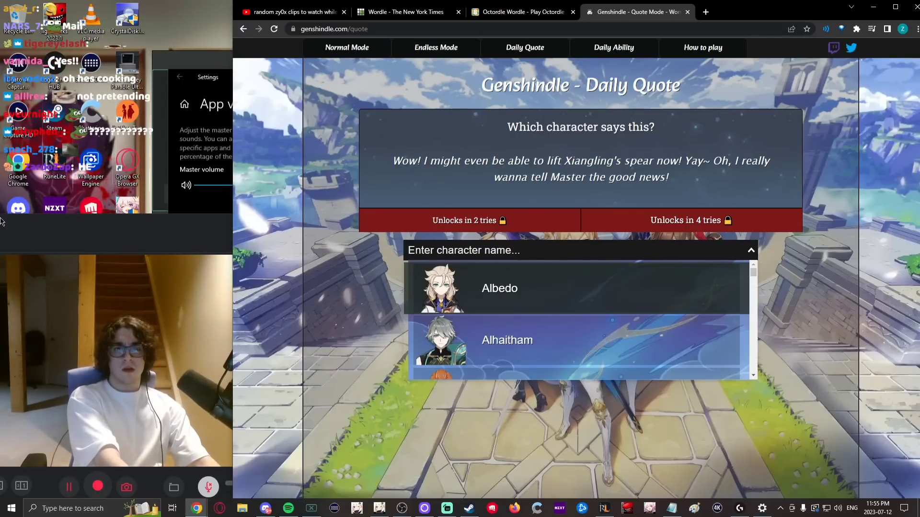
type("qiqi")
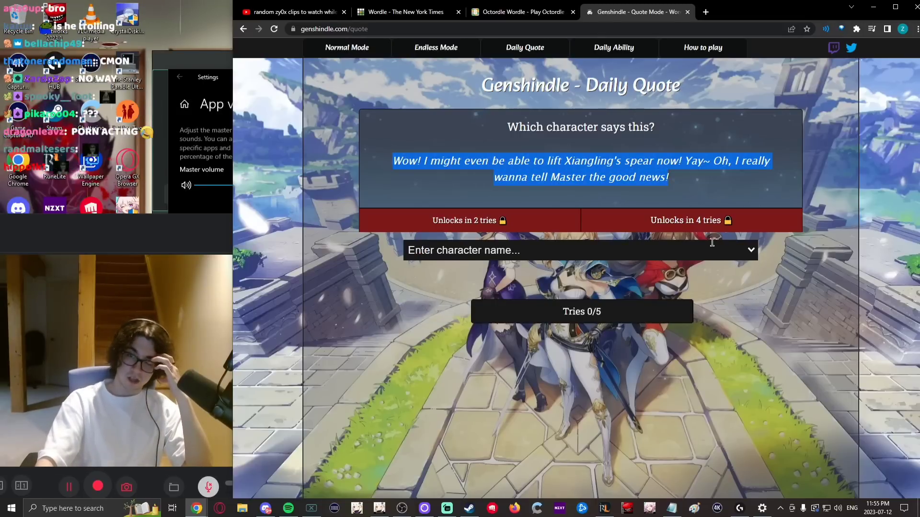
type("yao")
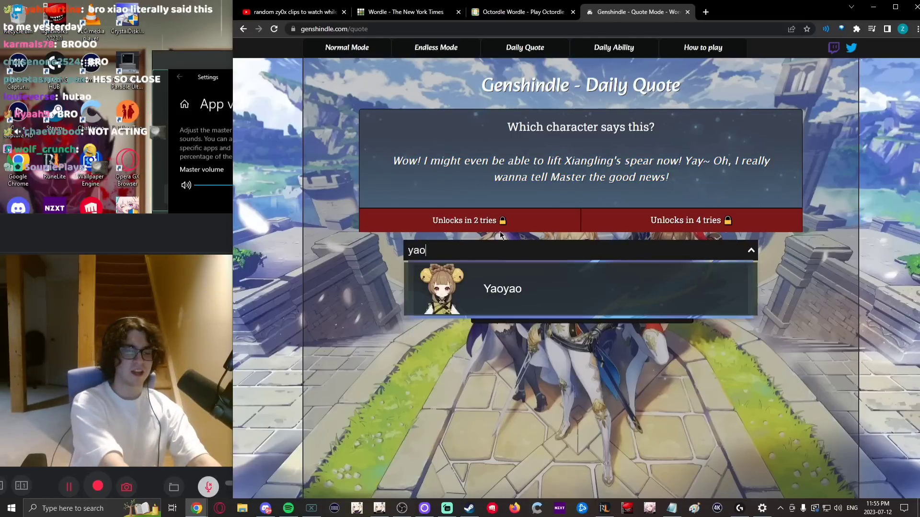
left_click(501, 289)
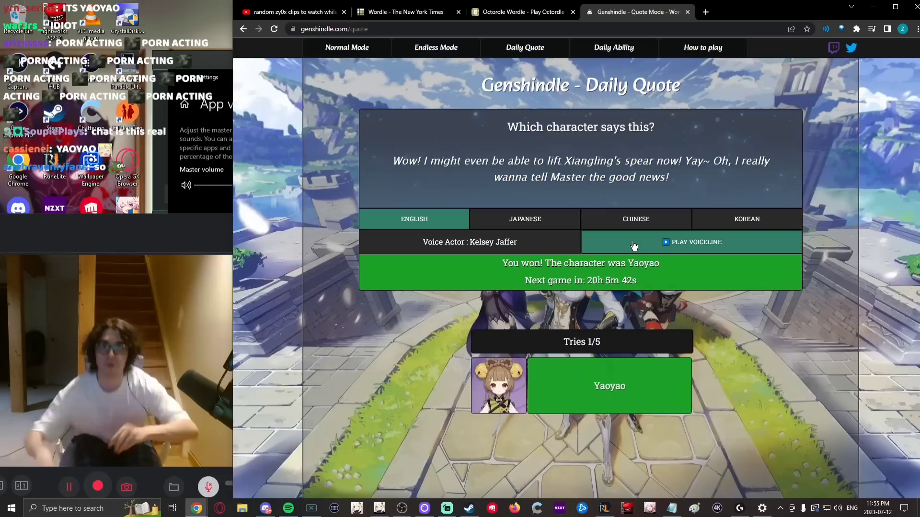
Step: Play Yaoyao's voice line in Japanese, English and Korean, finishing on Japanese
left_click(524, 219)
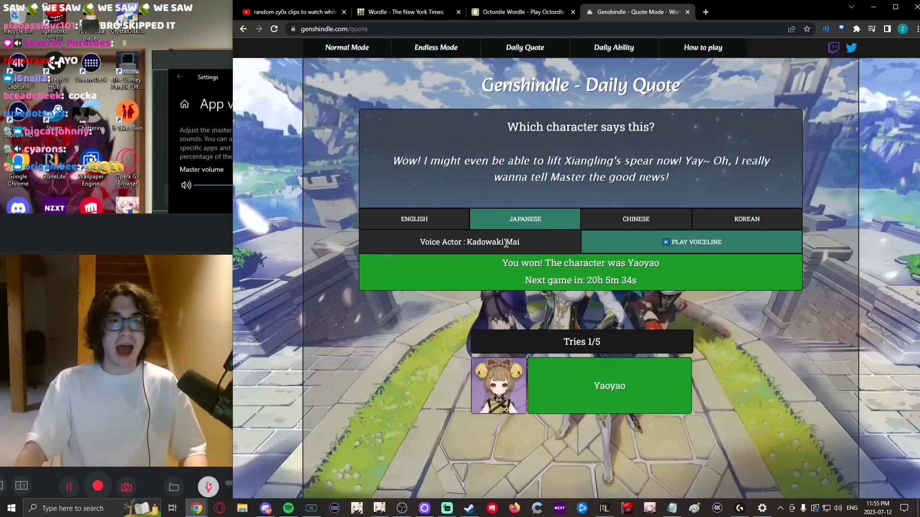
left_click(695, 241)
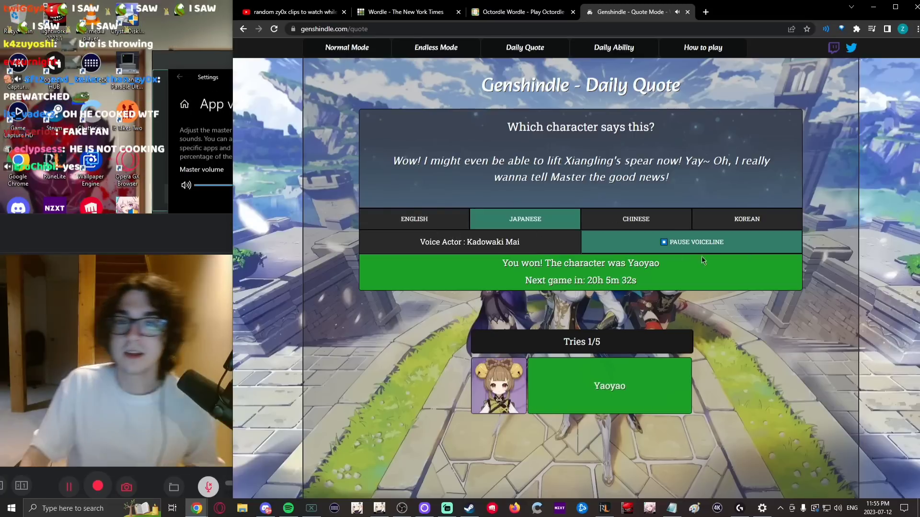
left_click(414, 219)
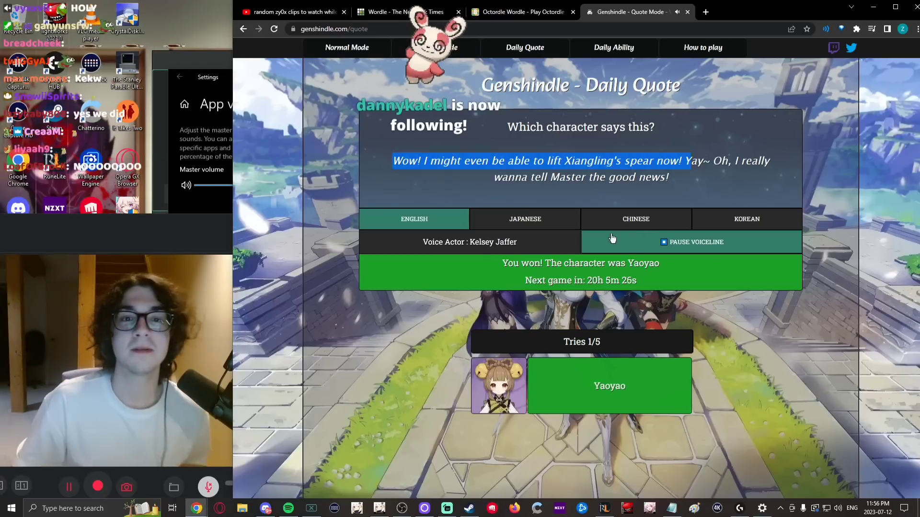
left_click(691, 241)
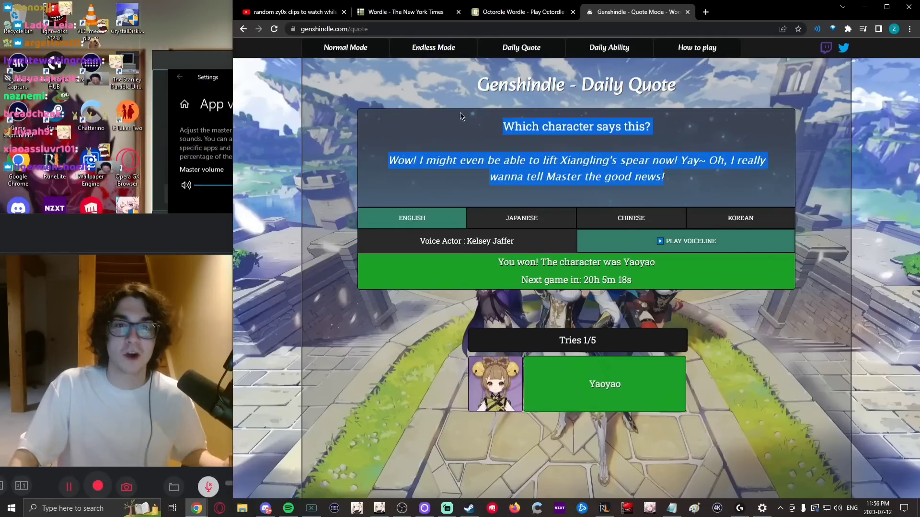
left_click(740, 218)
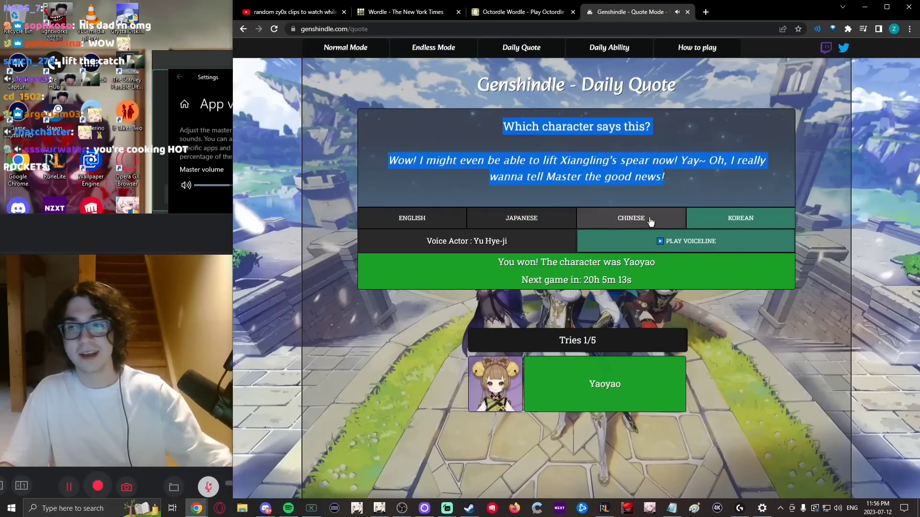
left_click(520, 217)
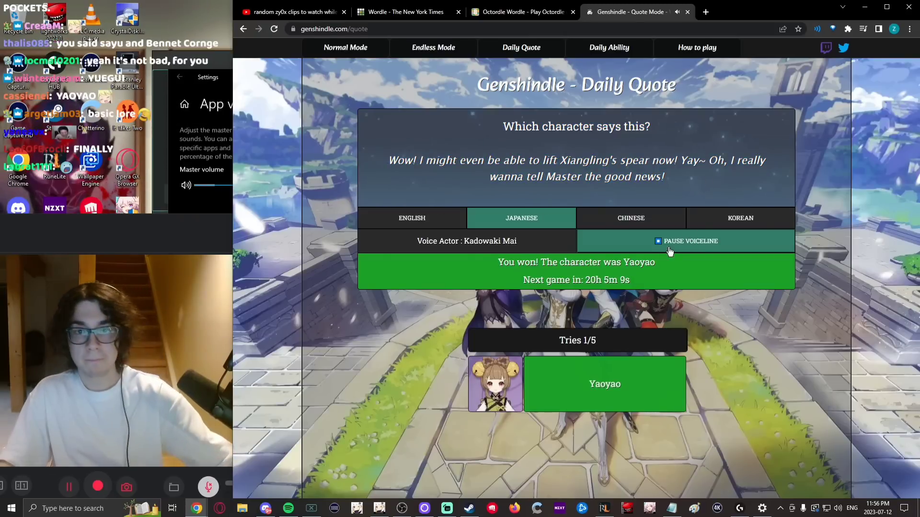
Step: In Daily Ability, search 'go' and guess Gorou for Inuzaka All-Round Defense
left_click(608, 47)
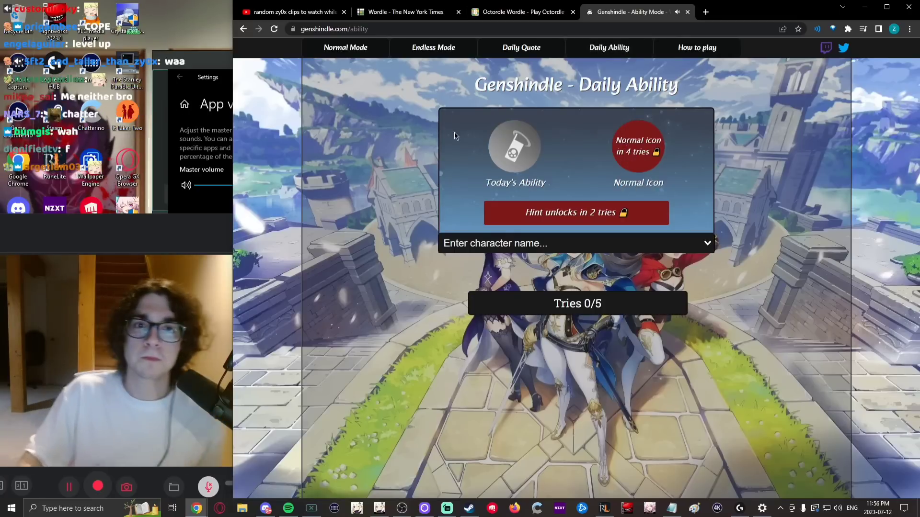
type("go")
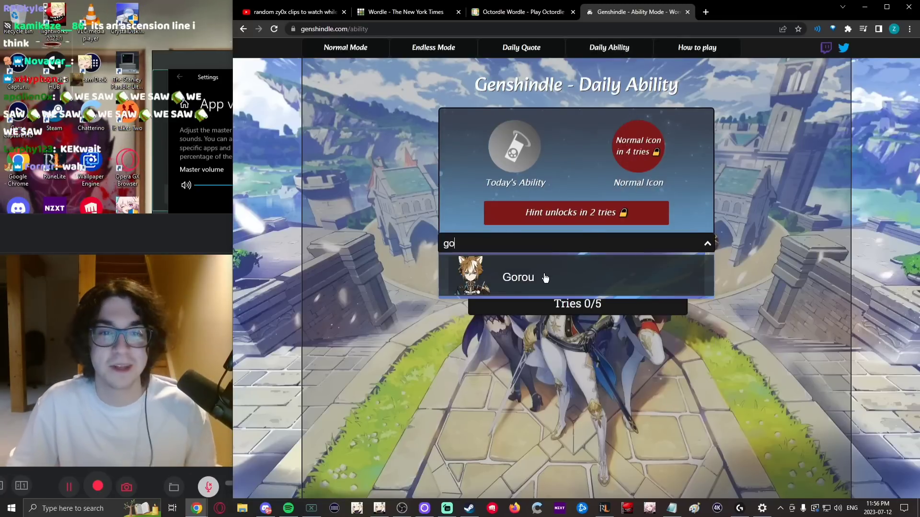
left_click(518, 278)
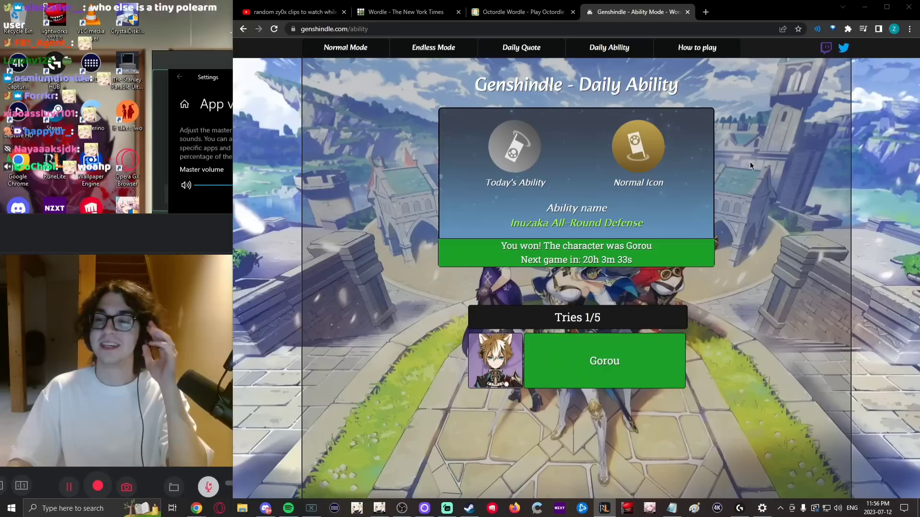
mouse_move(550, 143)
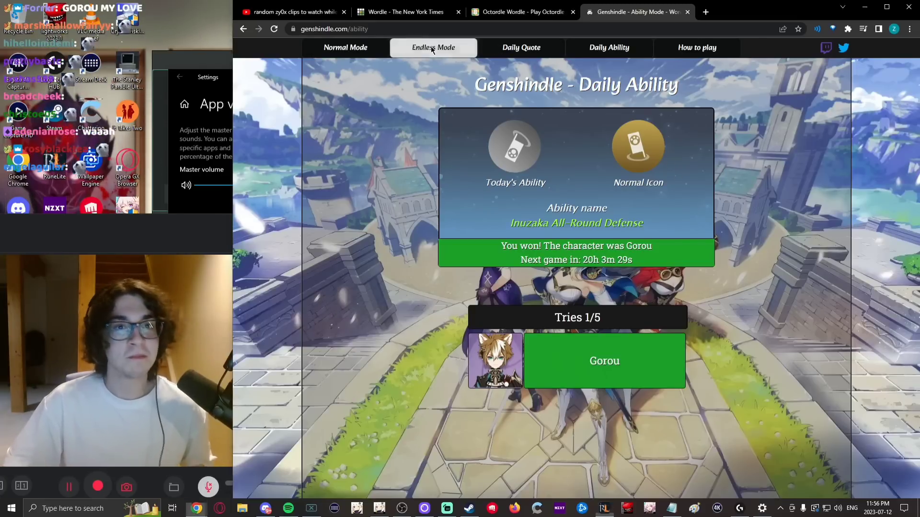
Step: Enter Endless Mode and win the Gorou, Candace and Zhongli rounds for a streak of 4
left_click(433, 47)
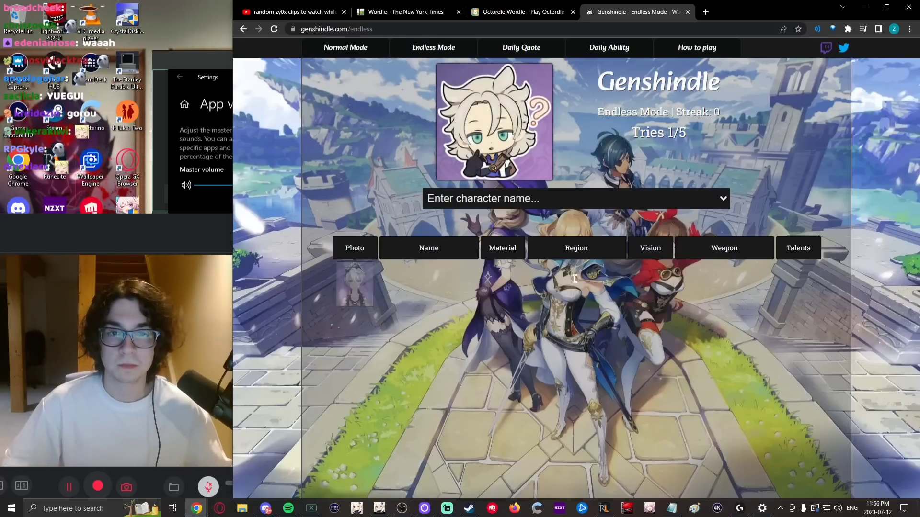
left_click(575, 199)
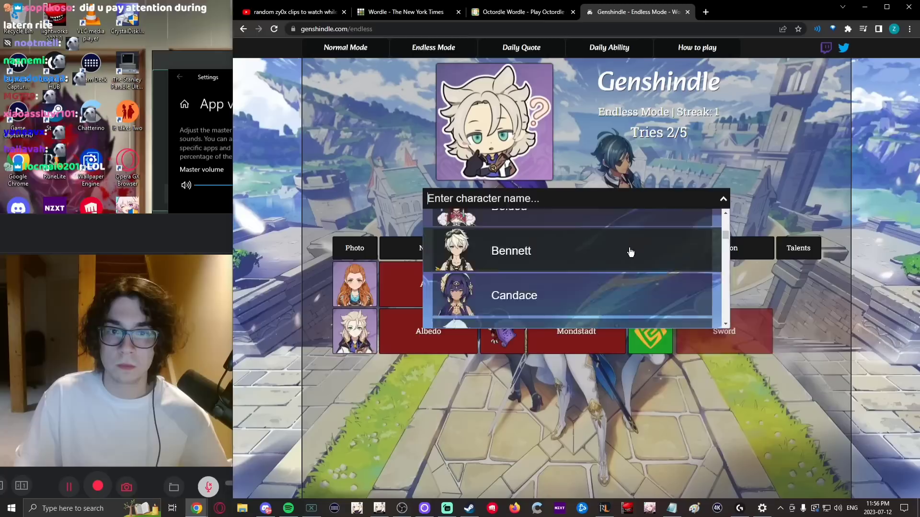
left_click(510, 251)
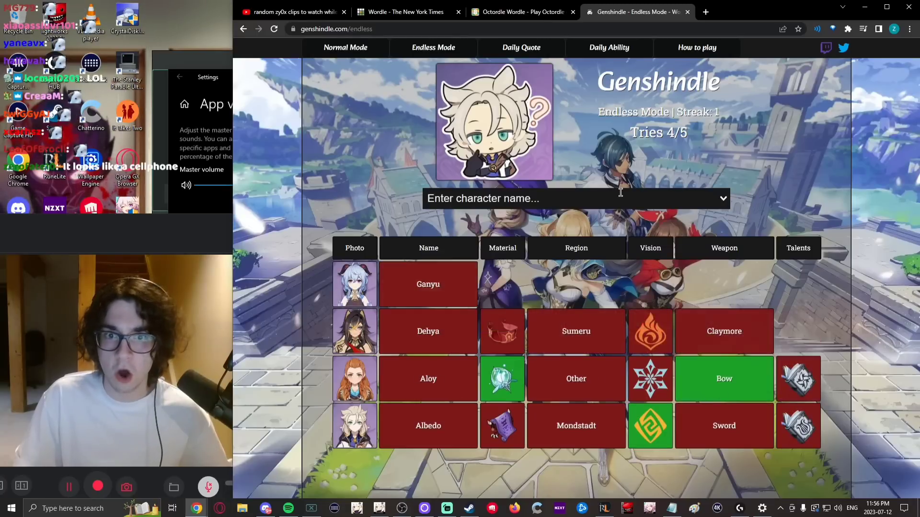
left_click(576, 198)
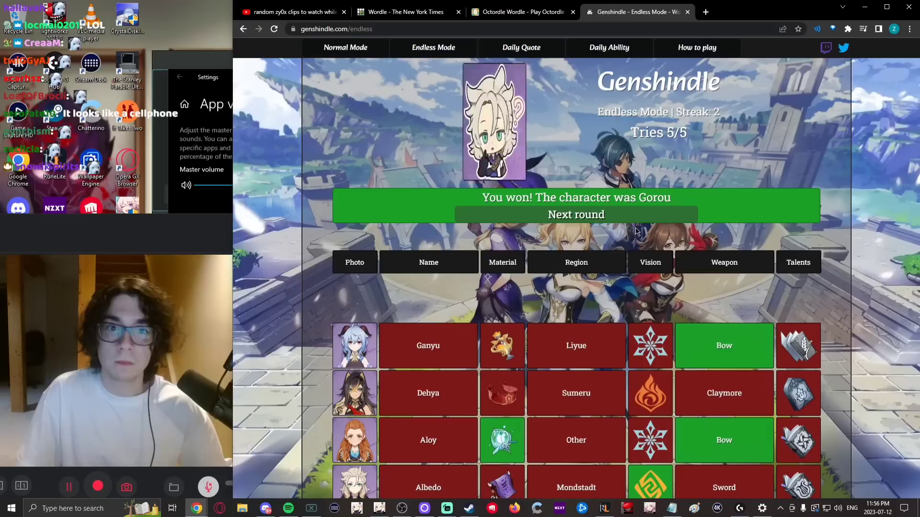
left_click(576, 215)
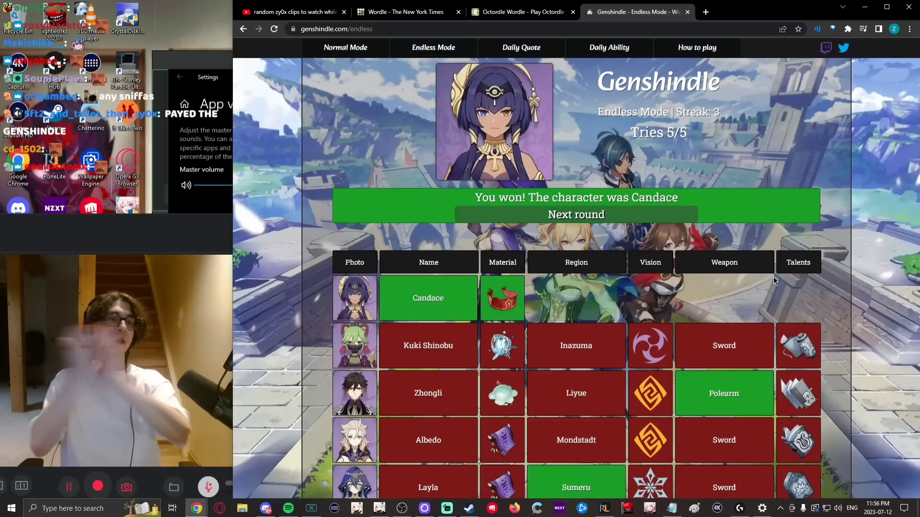
left_click(575, 214)
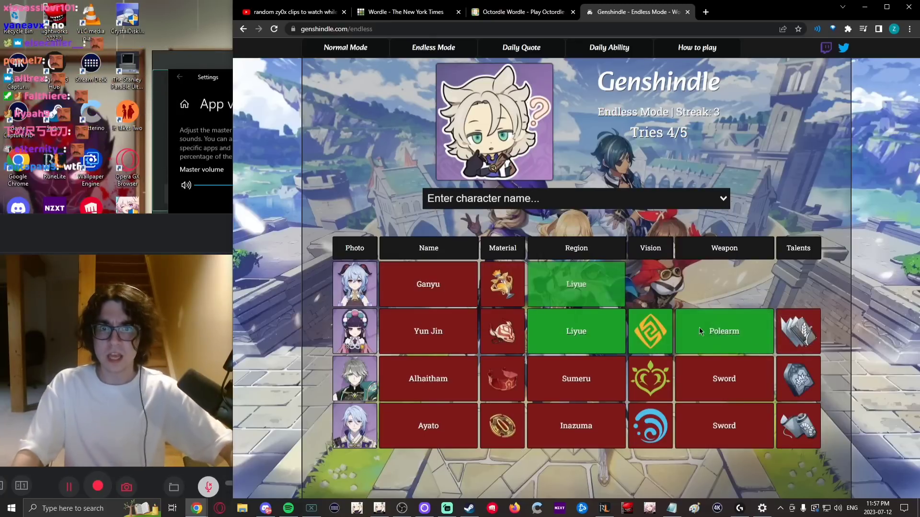
left_click(575, 198)
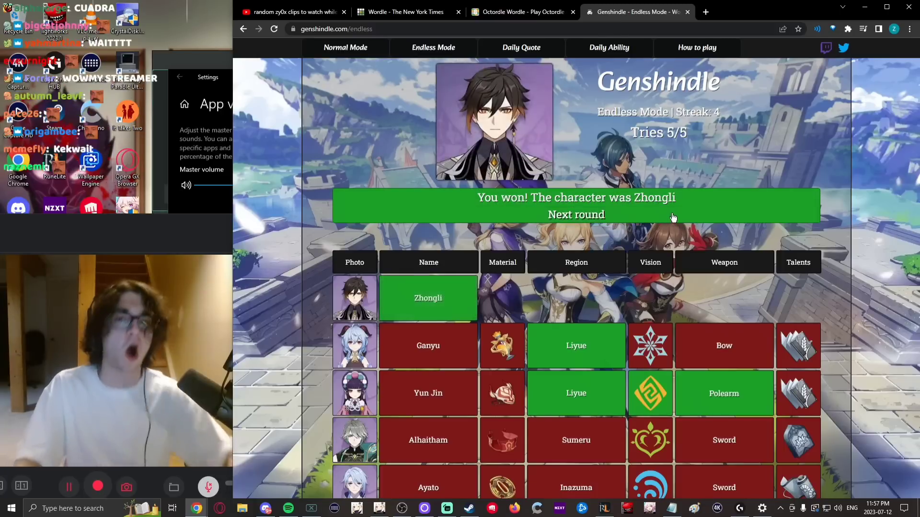
Step: Start the next Endless round and guess Yelan after Albedo, Raiden Shogun and Yun Jin
left_click(575, 214)
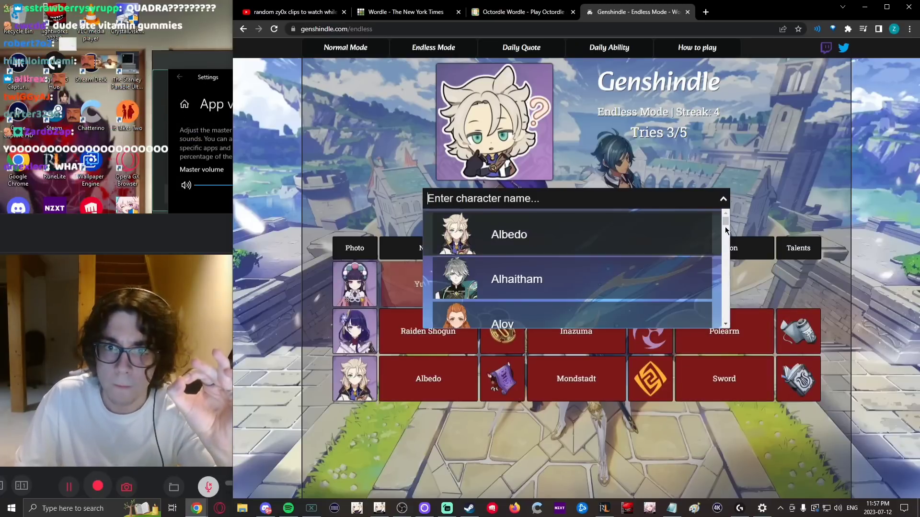
scroll("down", 3)
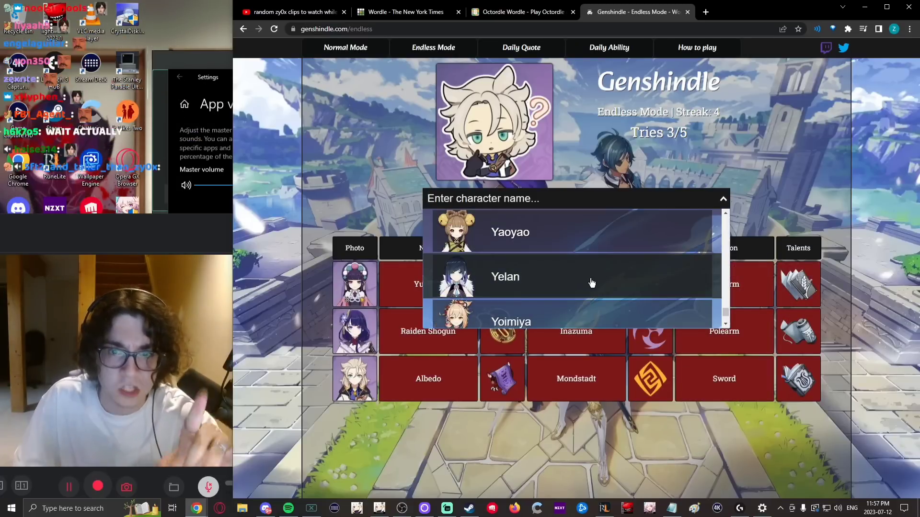
left_click(505, 276)
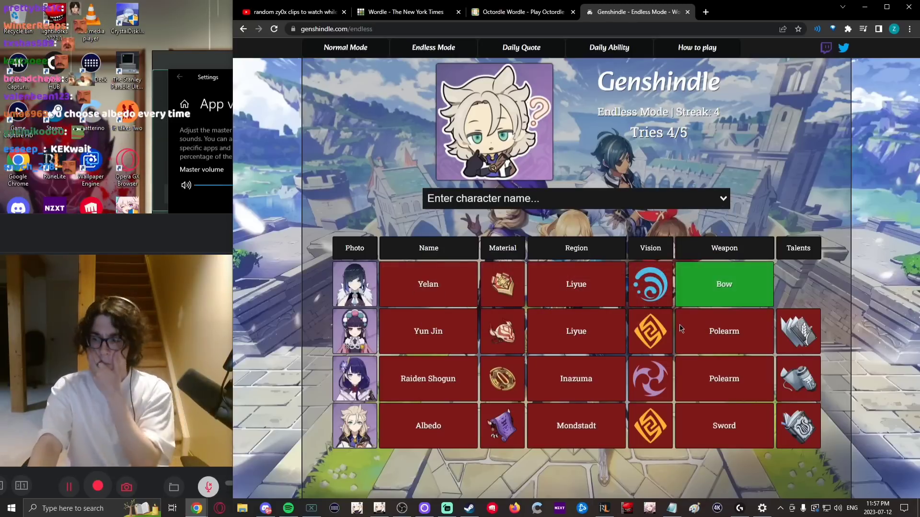
mouse_move(753, 266)
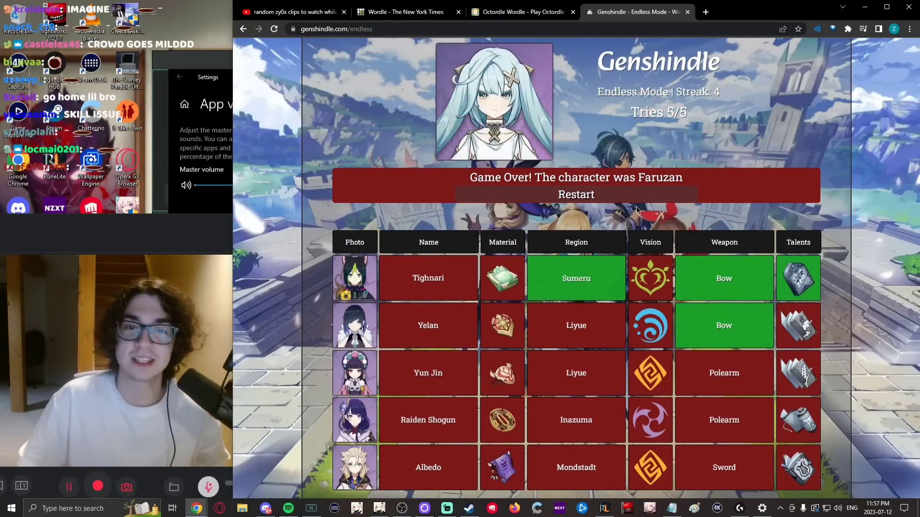
Step: Restart Endless Mode and guess Baizhu and Faruzan, losing to Sayu
left_click(575, 194)
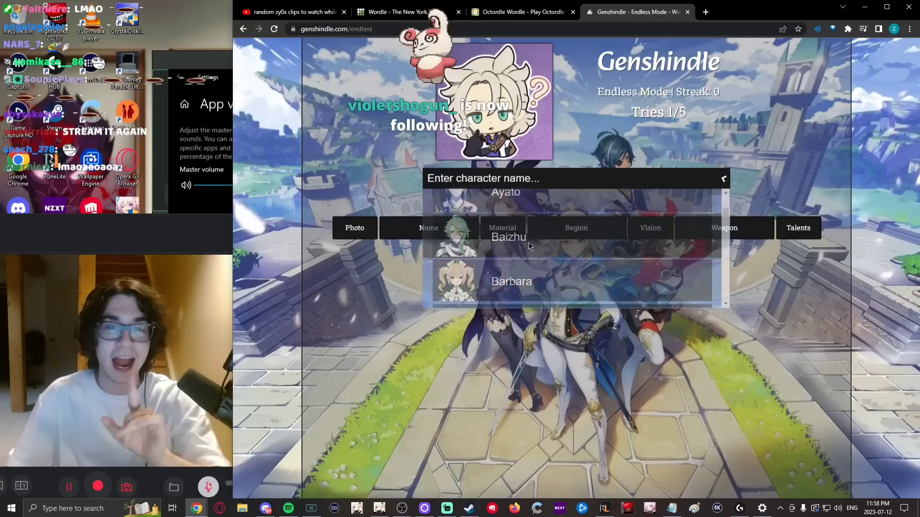
left_click(508, 236)
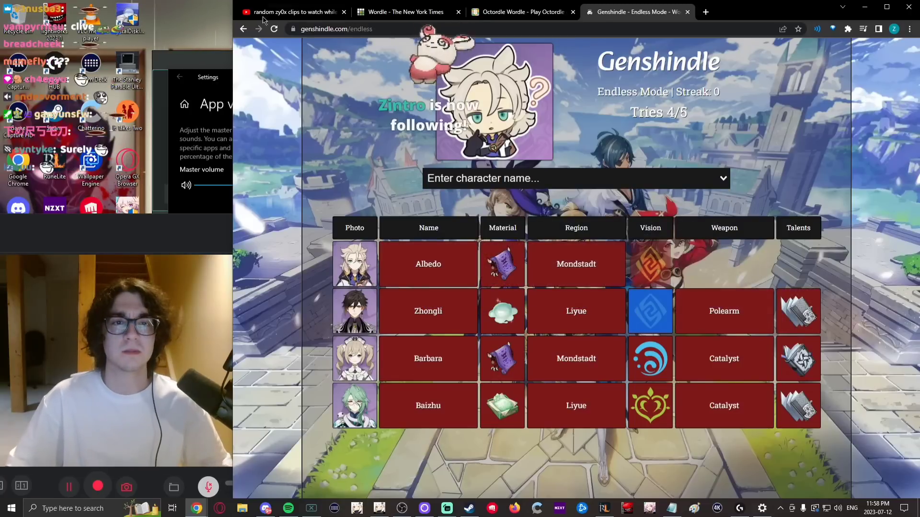
left_click(575, 178)
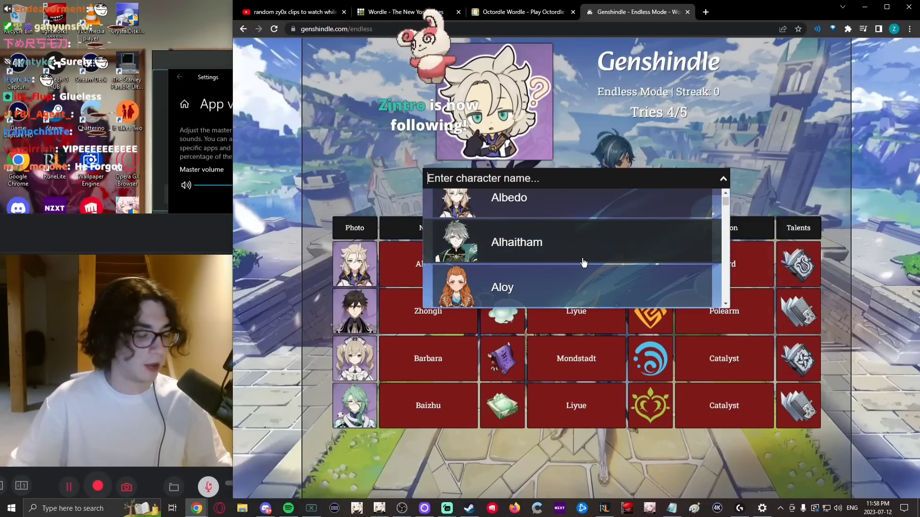
type("fg")
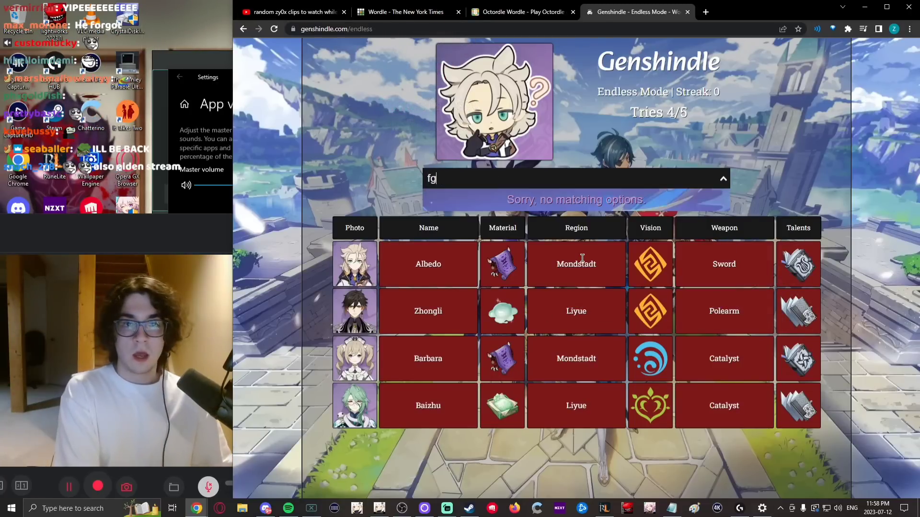
key("Return")
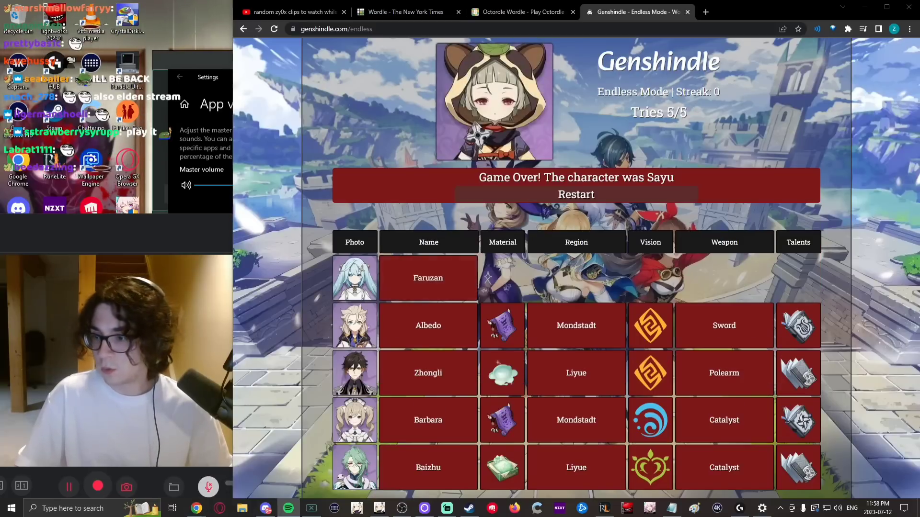
Step: Restart Endless Mode and scroll up to review the Rosaria win
left_click(575, 194)
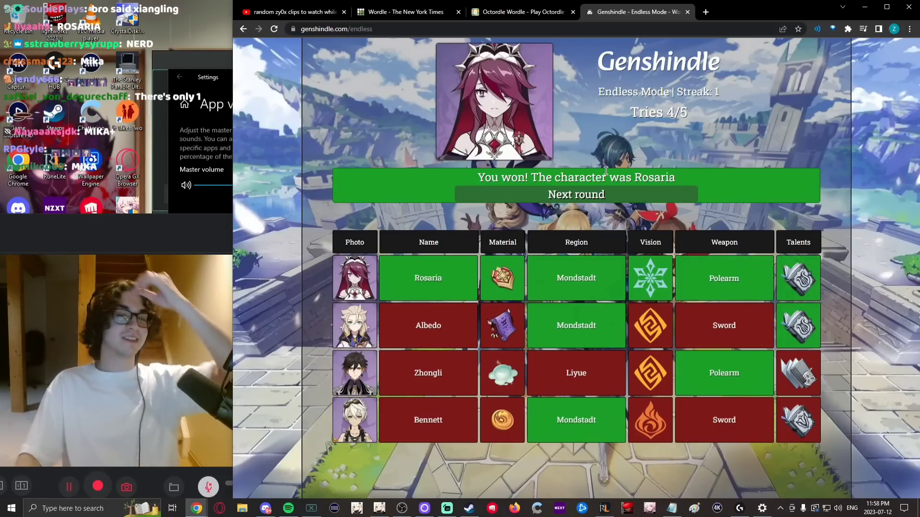
scroll("up", 3)
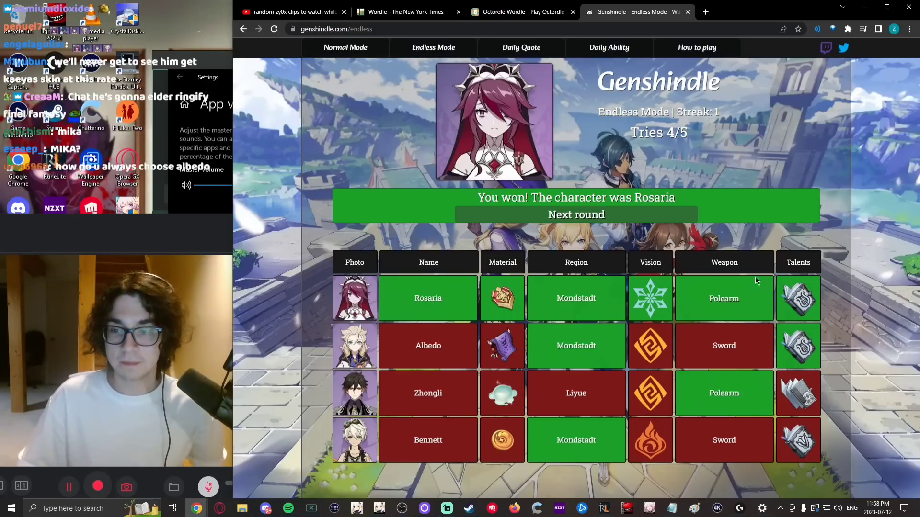
mouse_move(777, 233)
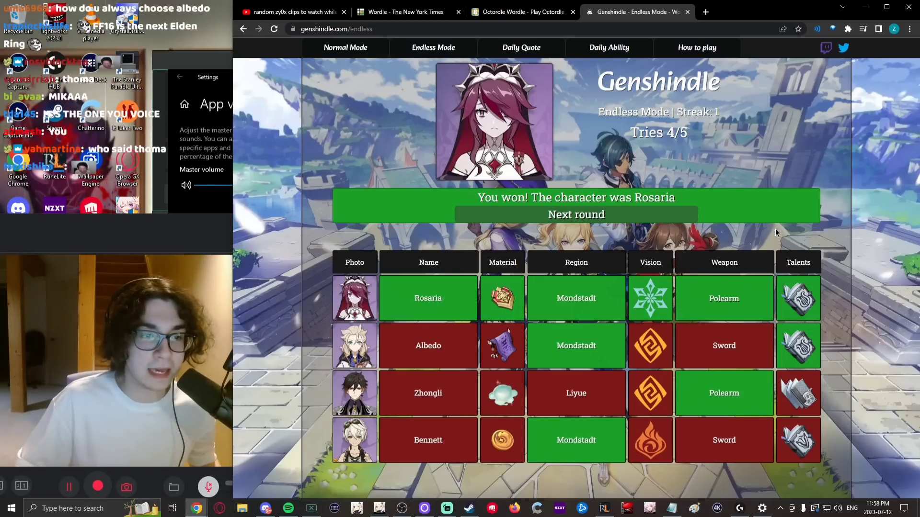